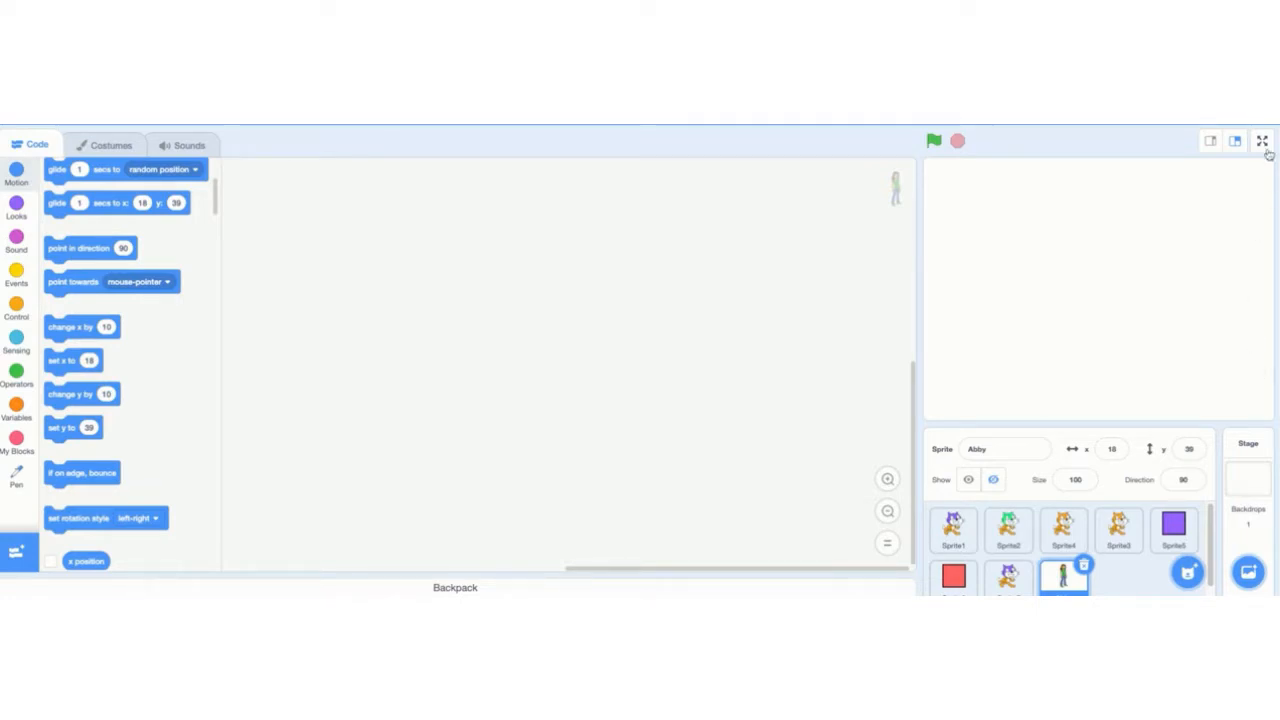
Switch the drawing demo project's stage to full-screen mode
left_click(1262, 140)
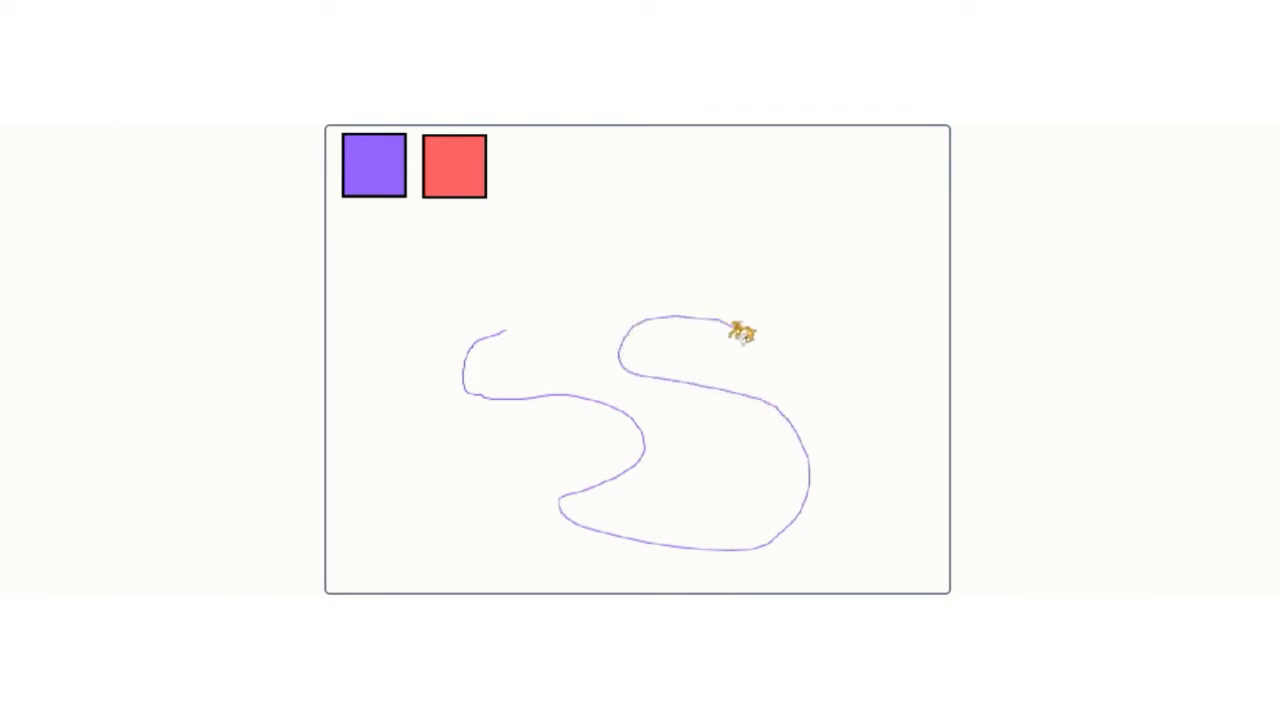
mouse_move(400, 218)
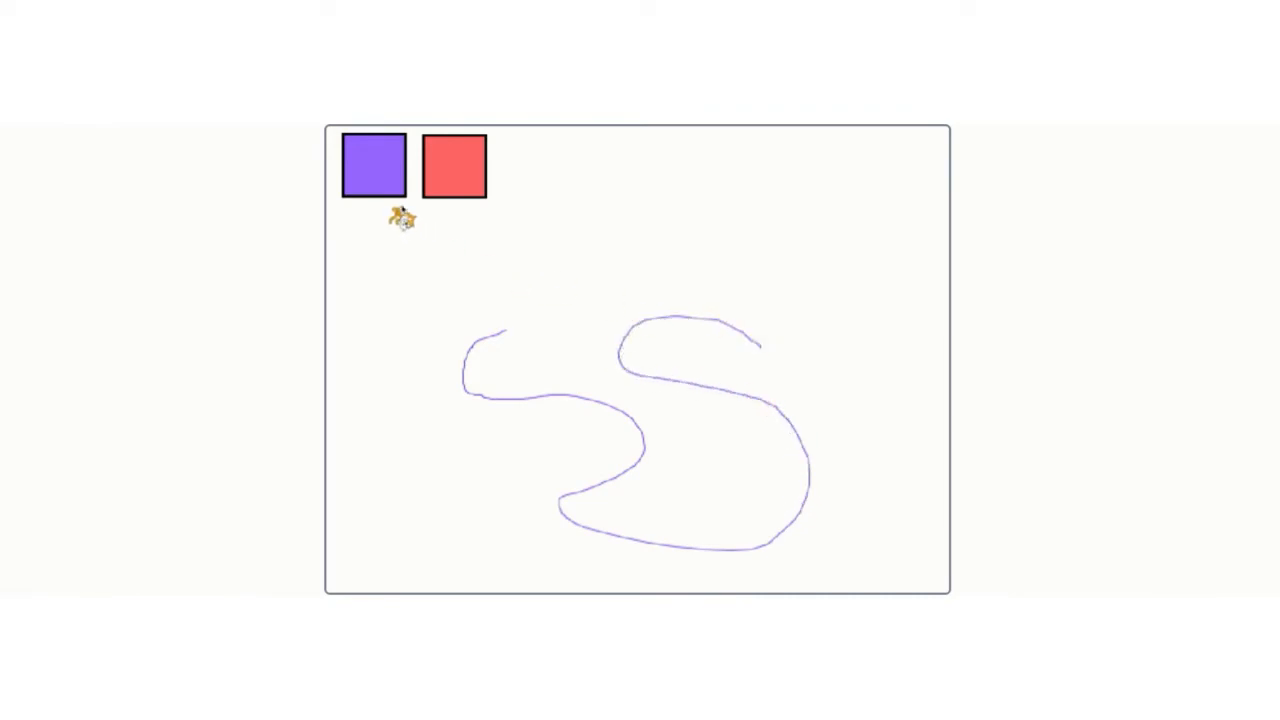
mouse_move(578, 300)
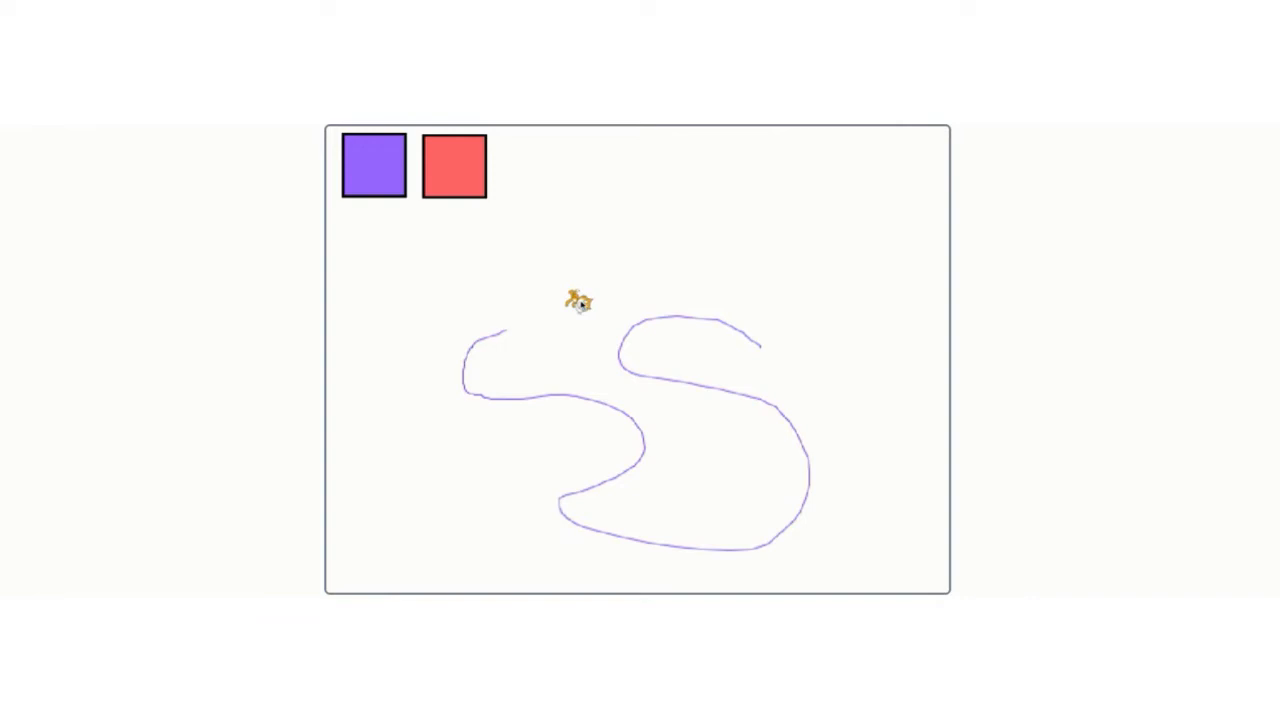
Drag the drawing sprites across the full-screen stage to sketch red and purple curves
left_click_drag(575, 293, 735, 525)
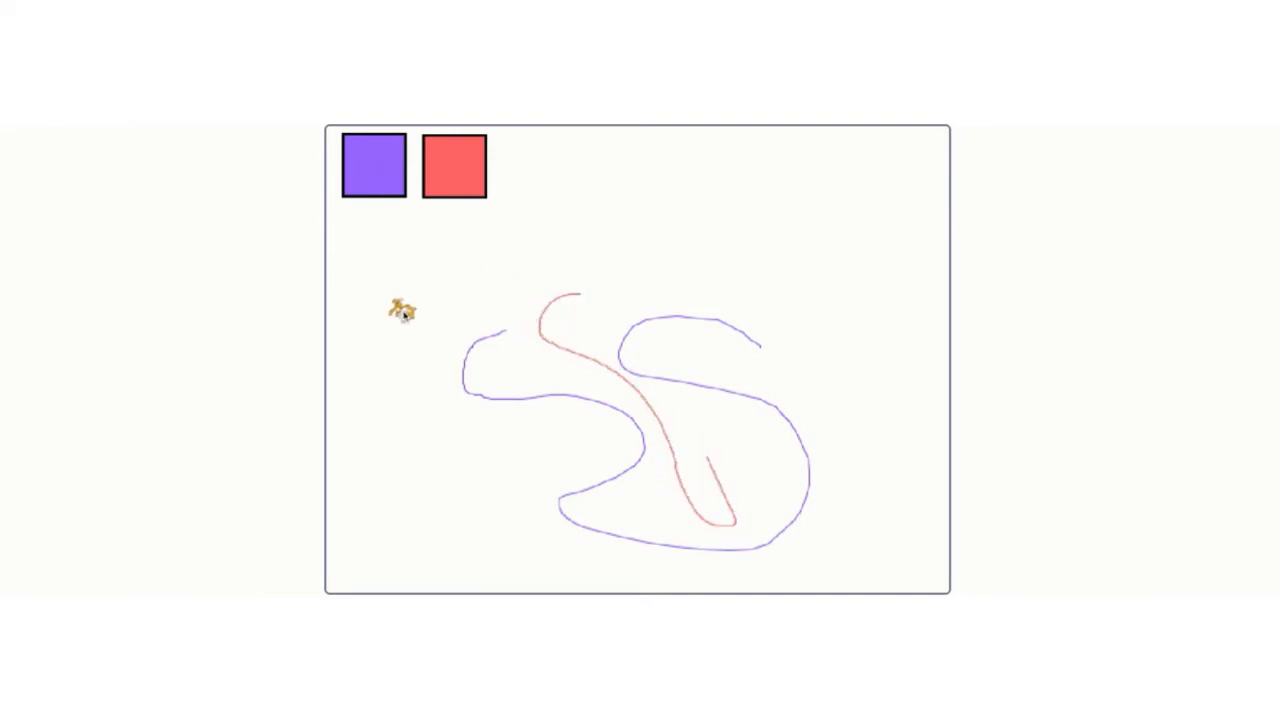
left_click_drag(400, 310, 515, 475)
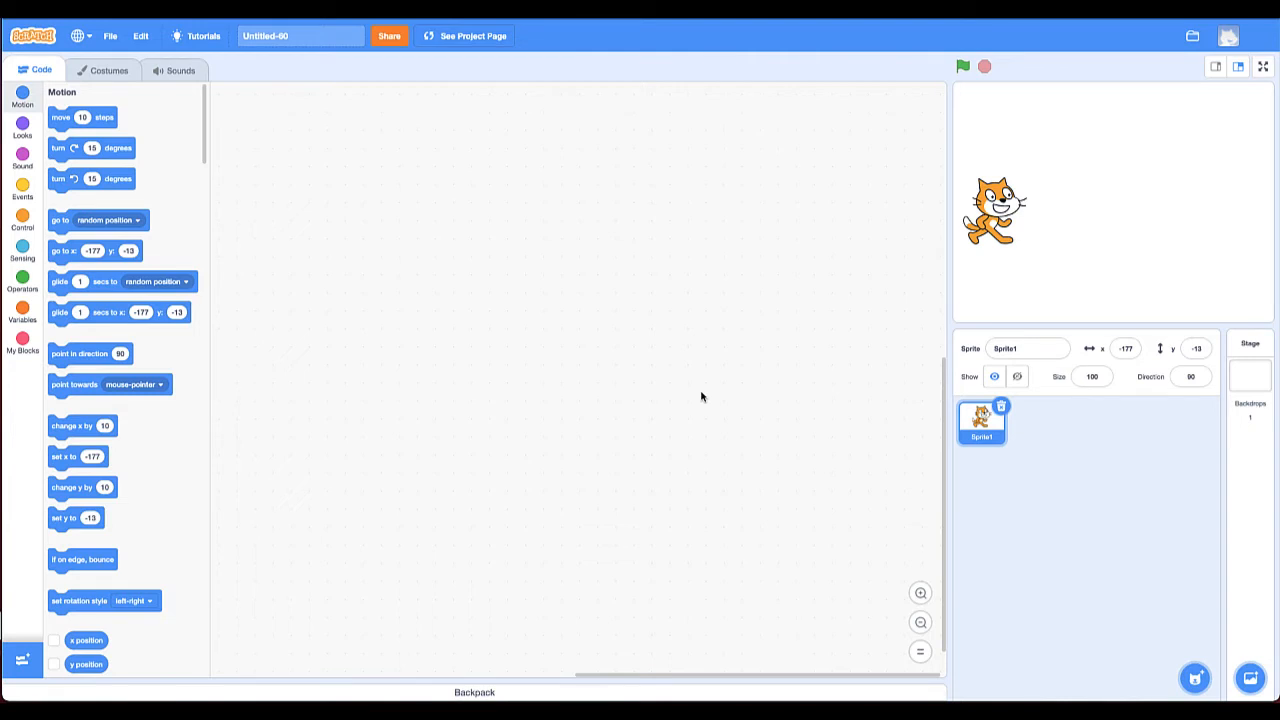
mouse_move(489, 484)
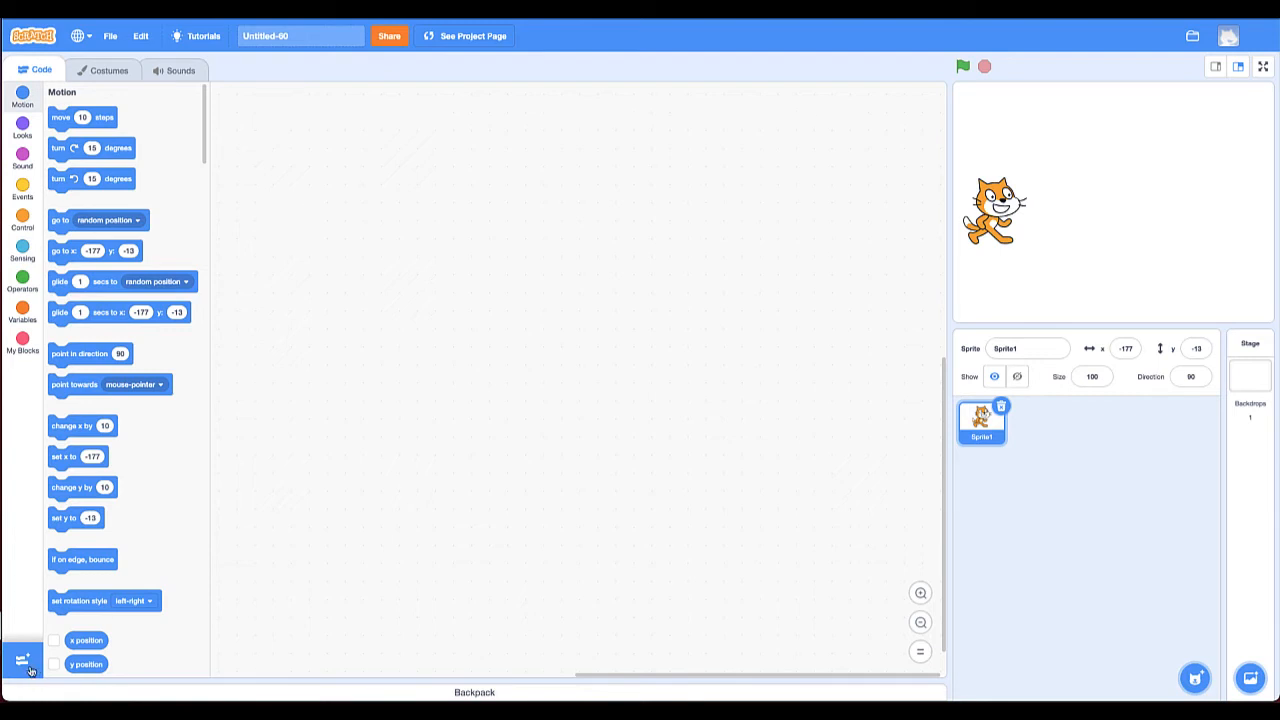
Open the extension library from the bottom-left Add Extension button to get Pen
left_click(23, 660)
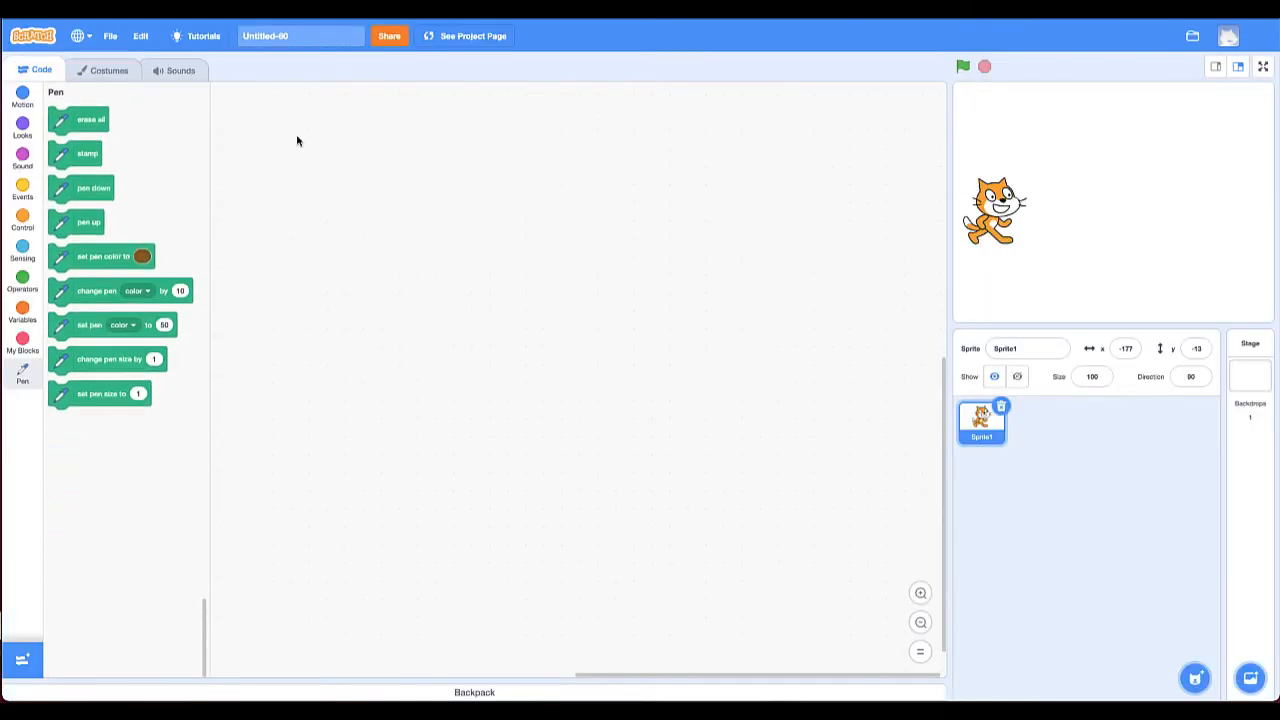
mouse_move(298, 141)
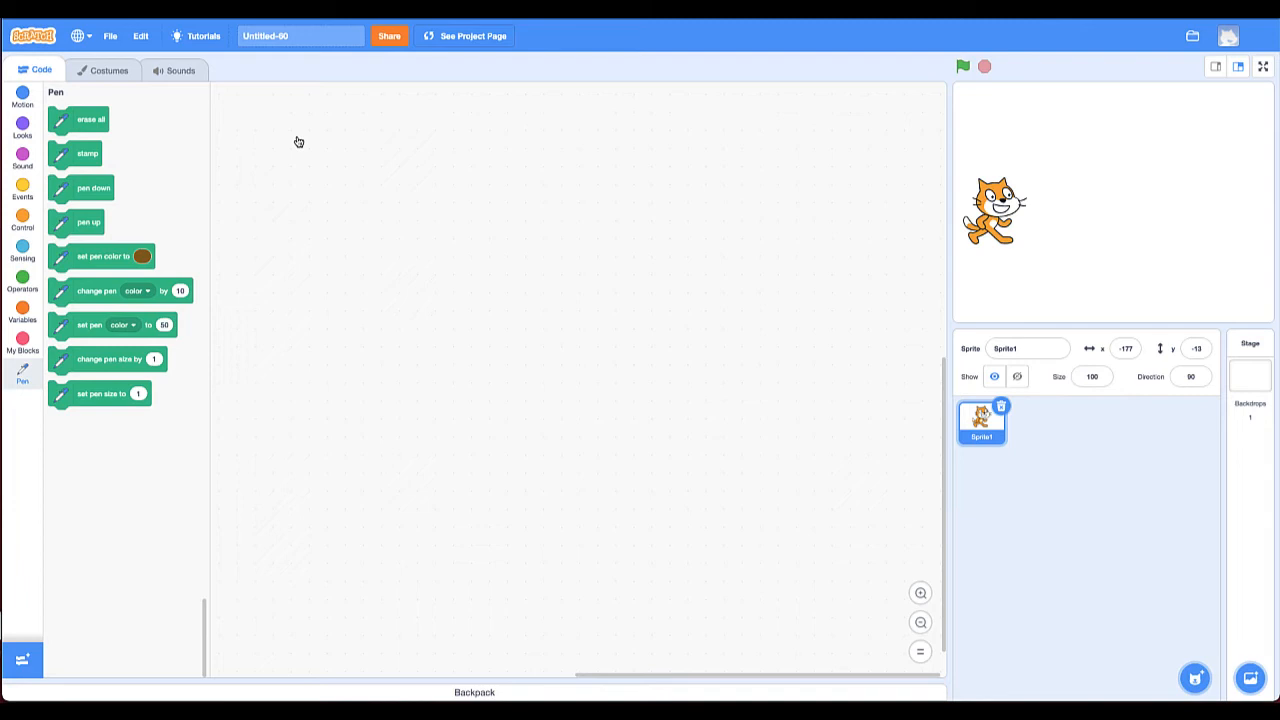
mouse_move(100, 261)
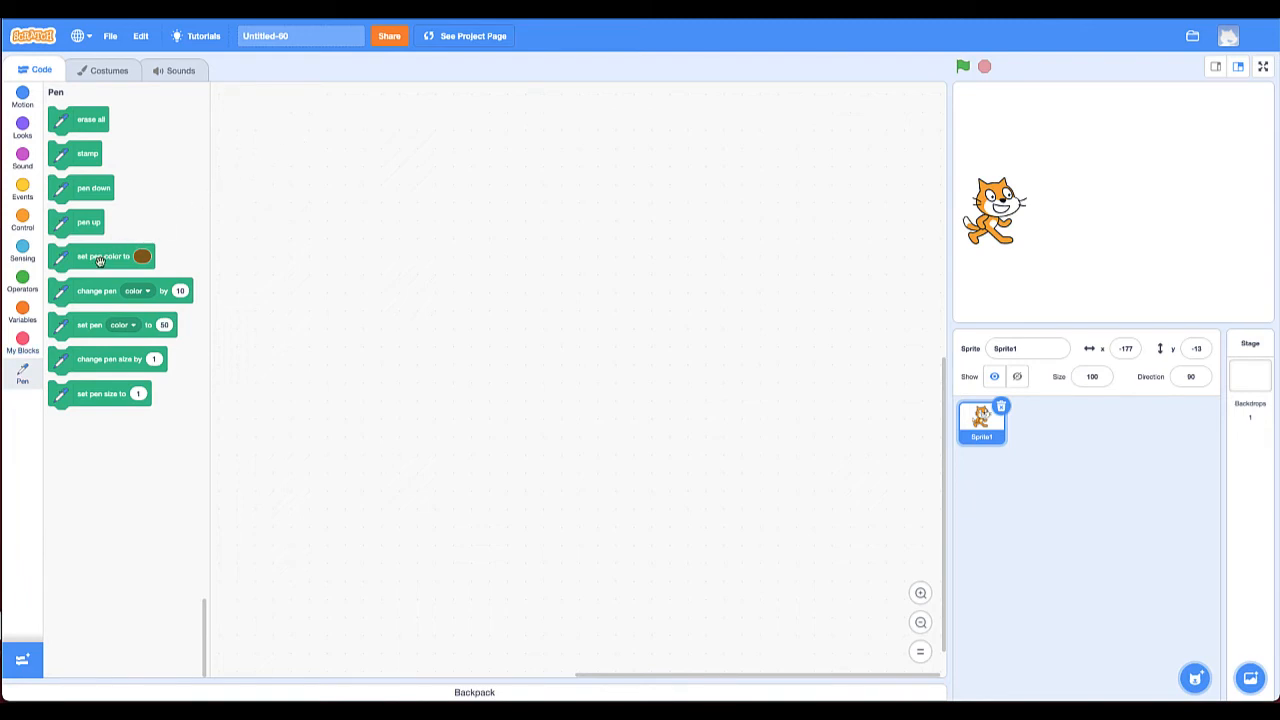
mouse_move(88, 187)
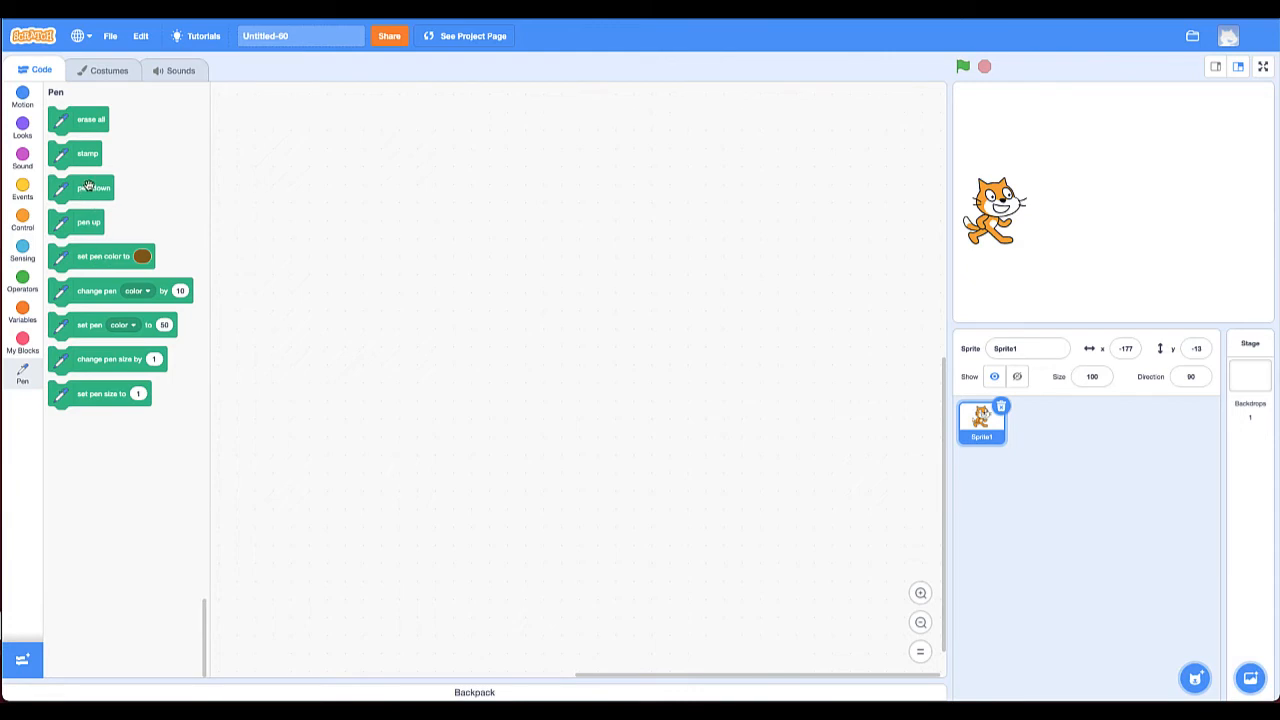
Drag pen down and erase all blocks from Pen into the code area
left_click_drag(88, 222, 400, 190)
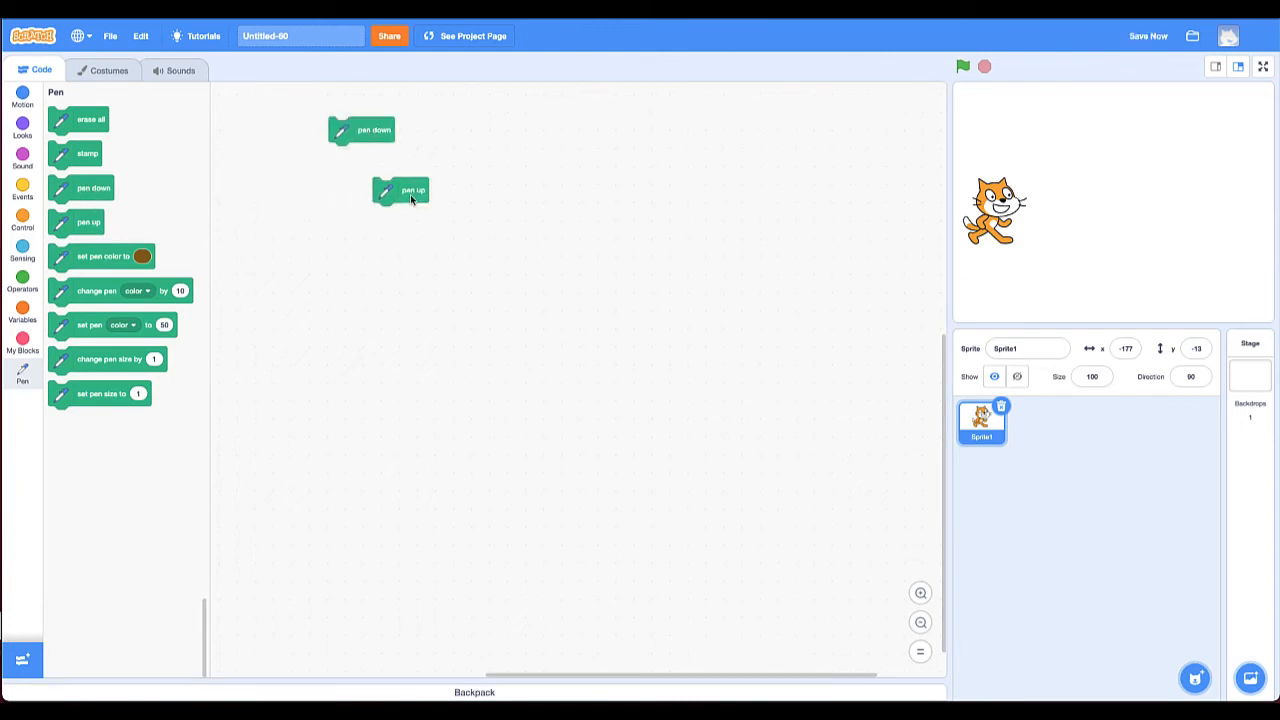
left_click_drag(91, 119, 618, 124)
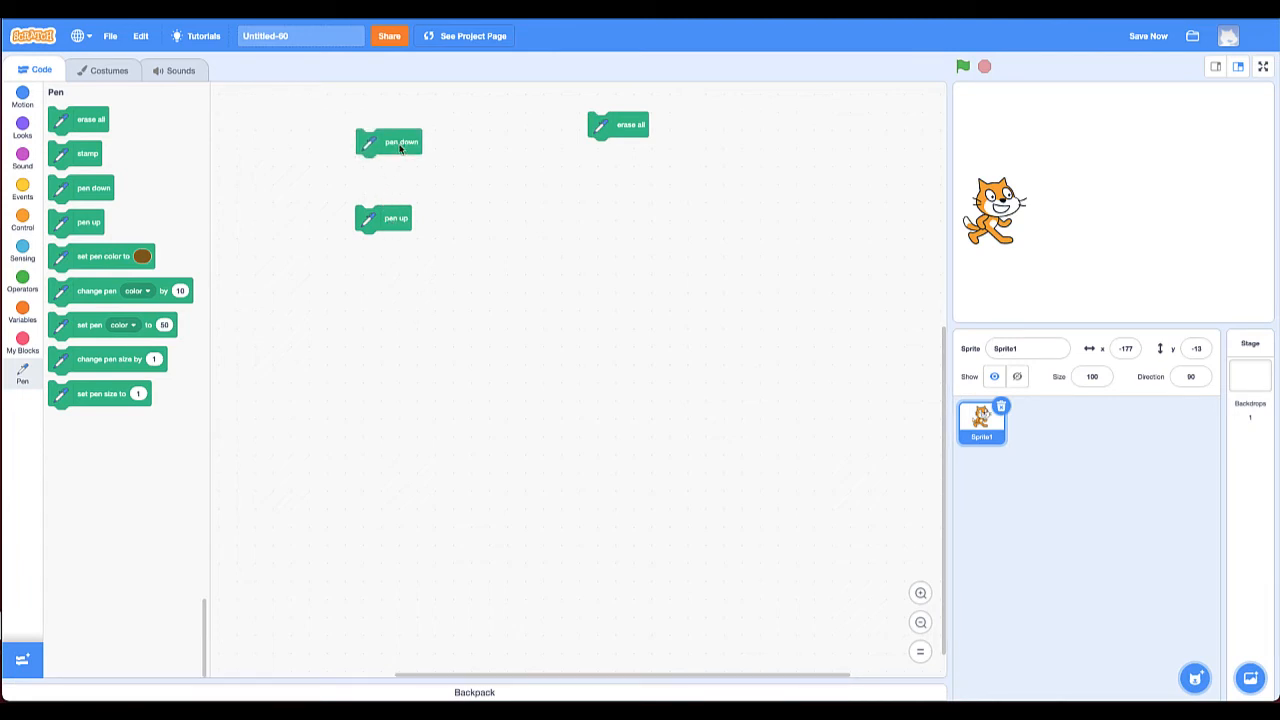
mouse_move(406, 223)
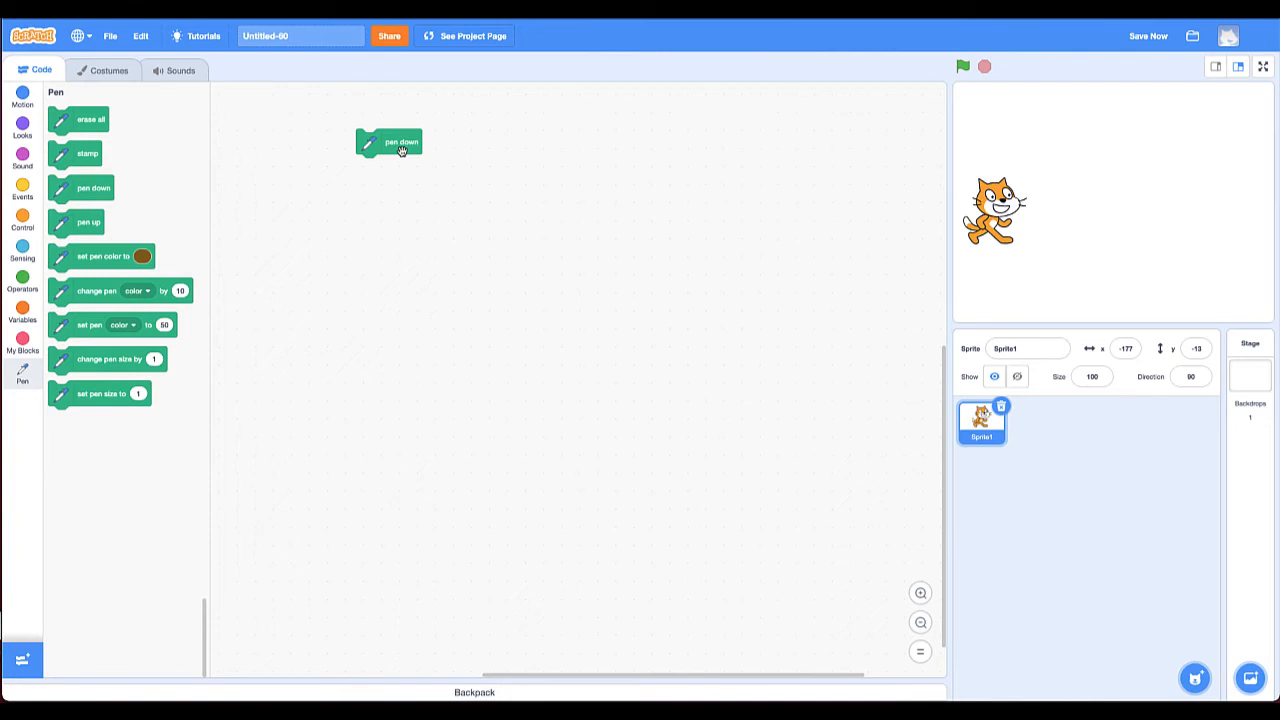
mouse_move(402, 155)
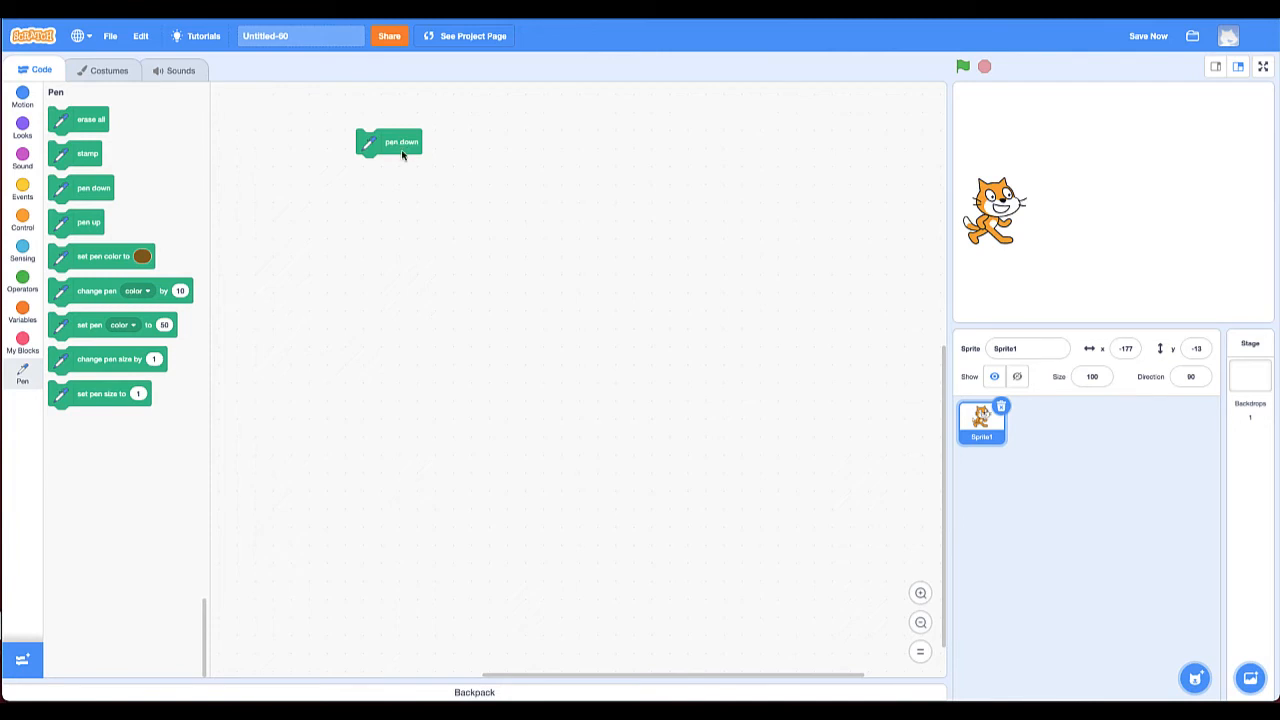
Add move 10 steps from Motion and a when flag clicked hat from Events
left_click(22, 97)
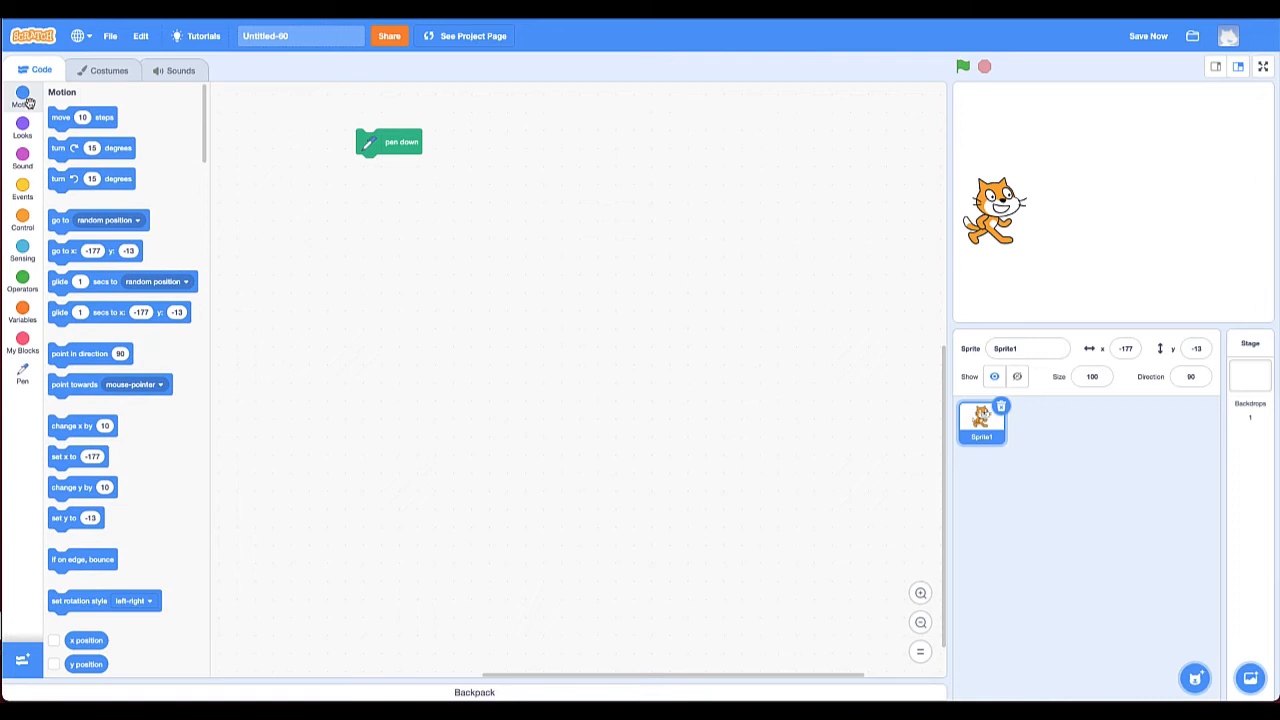
left_click_drag(82, 117, 425, 271)
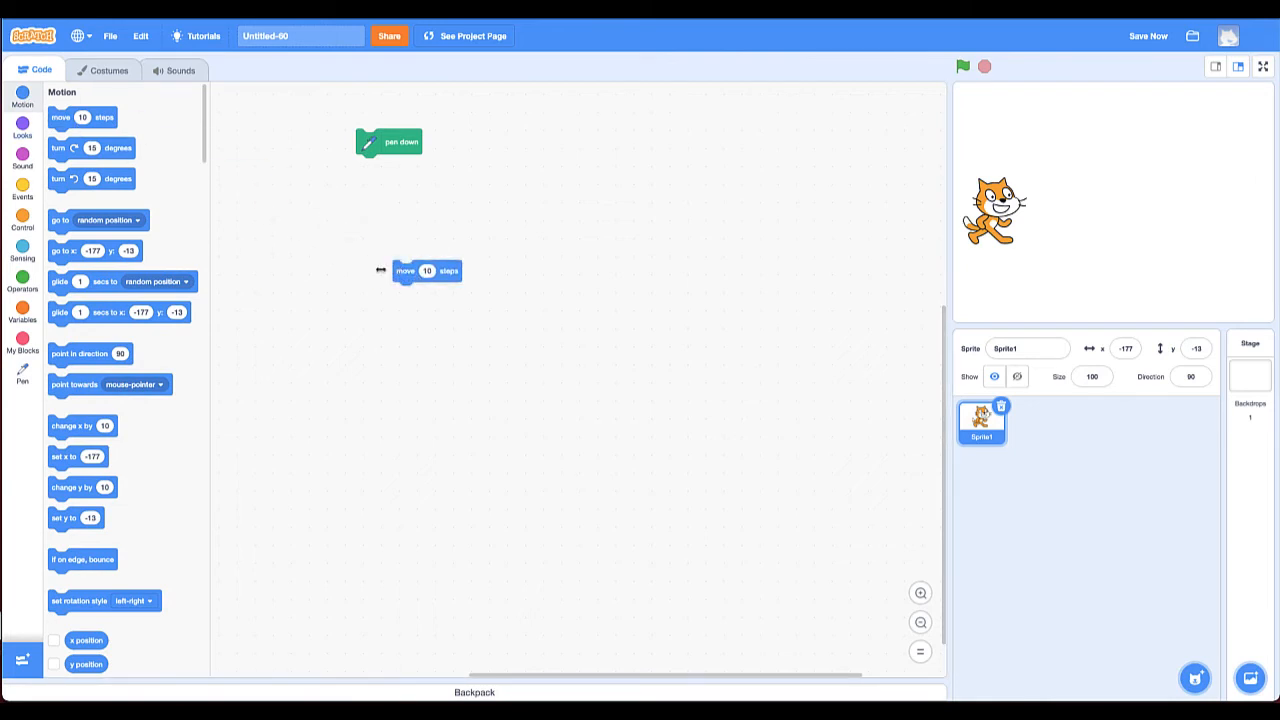
left_click(22, 222)
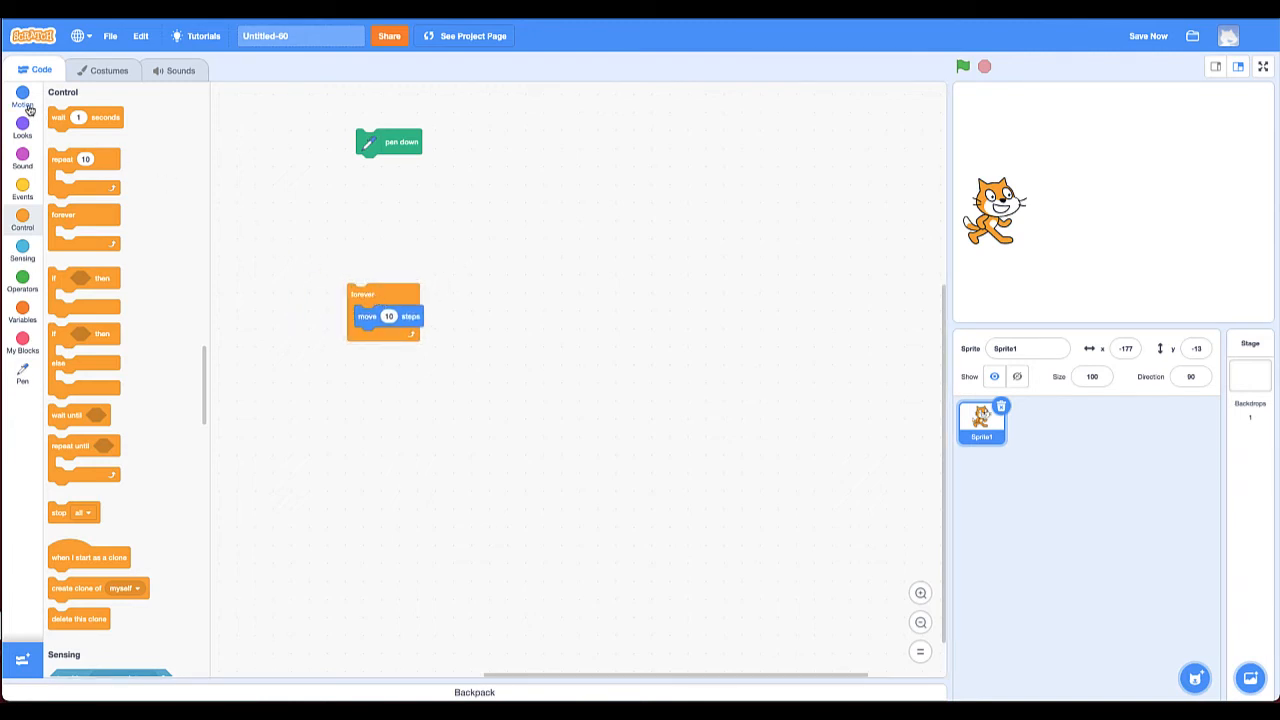
left_click(22, 195)
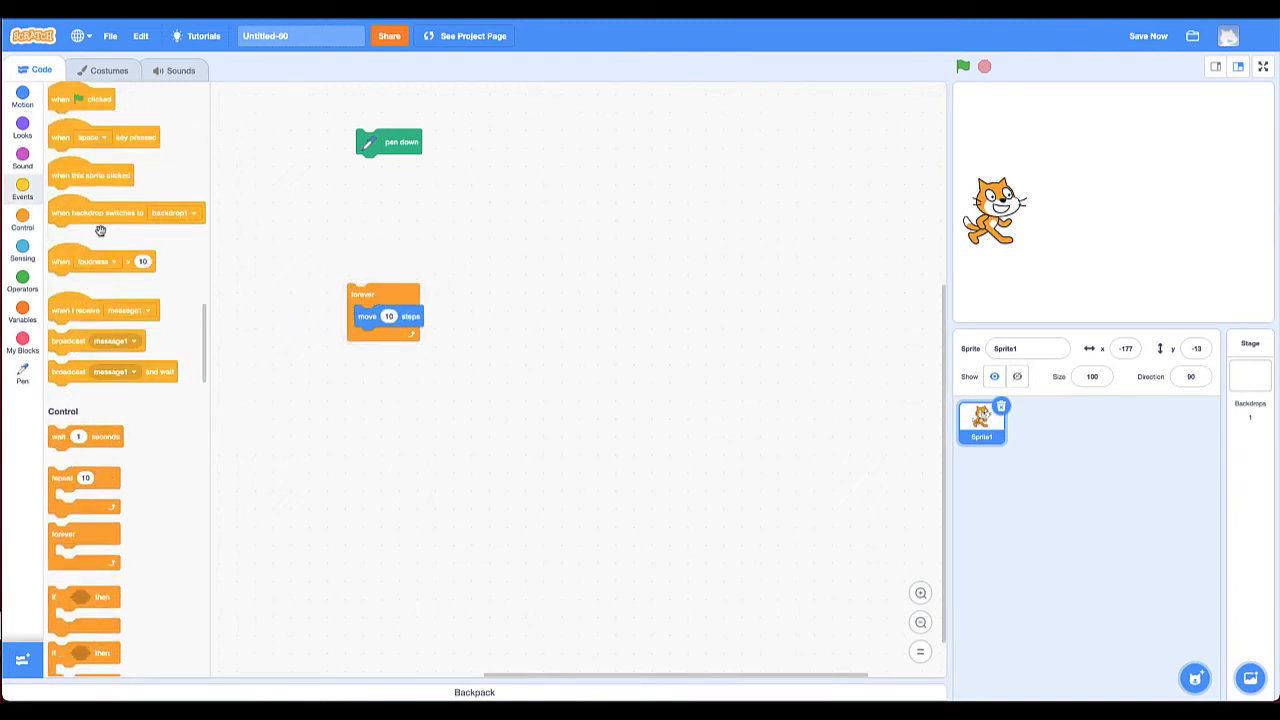
left_click_drag(82, 98, 383, 262)
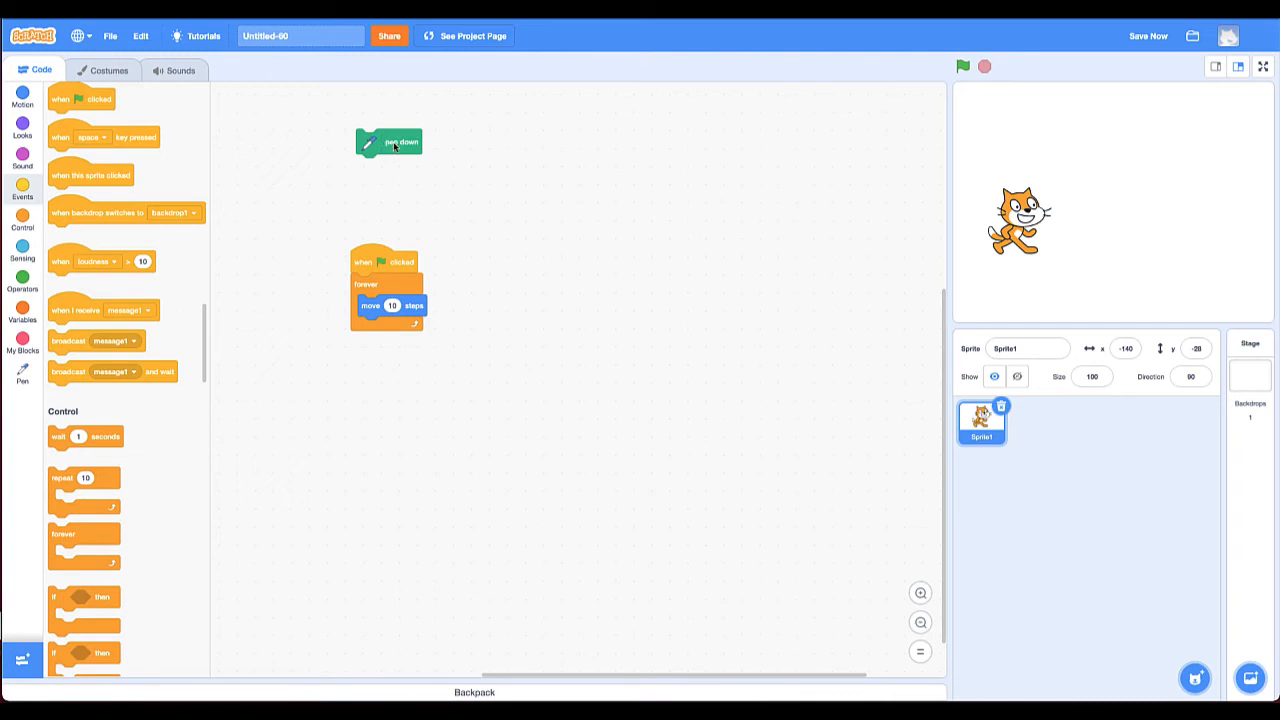
Test-run the flag script, then add a loose pen up block
left_click(962, 66)
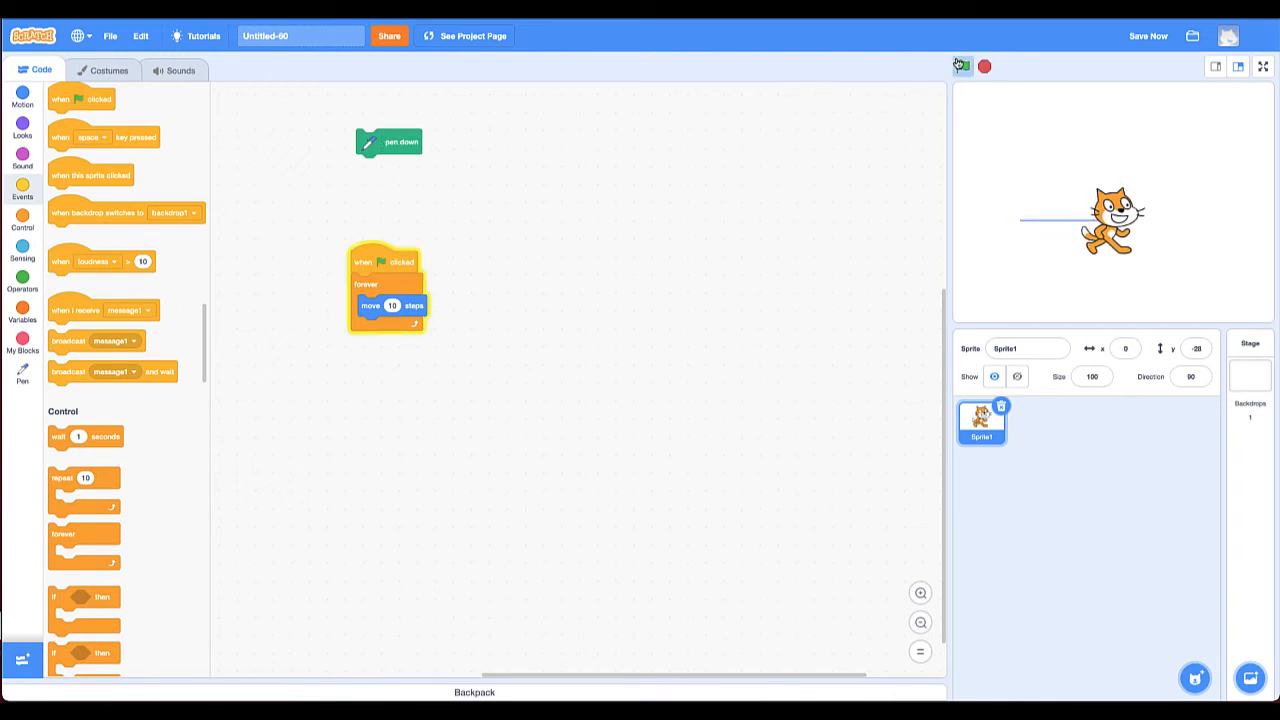
left_click(962, 66)
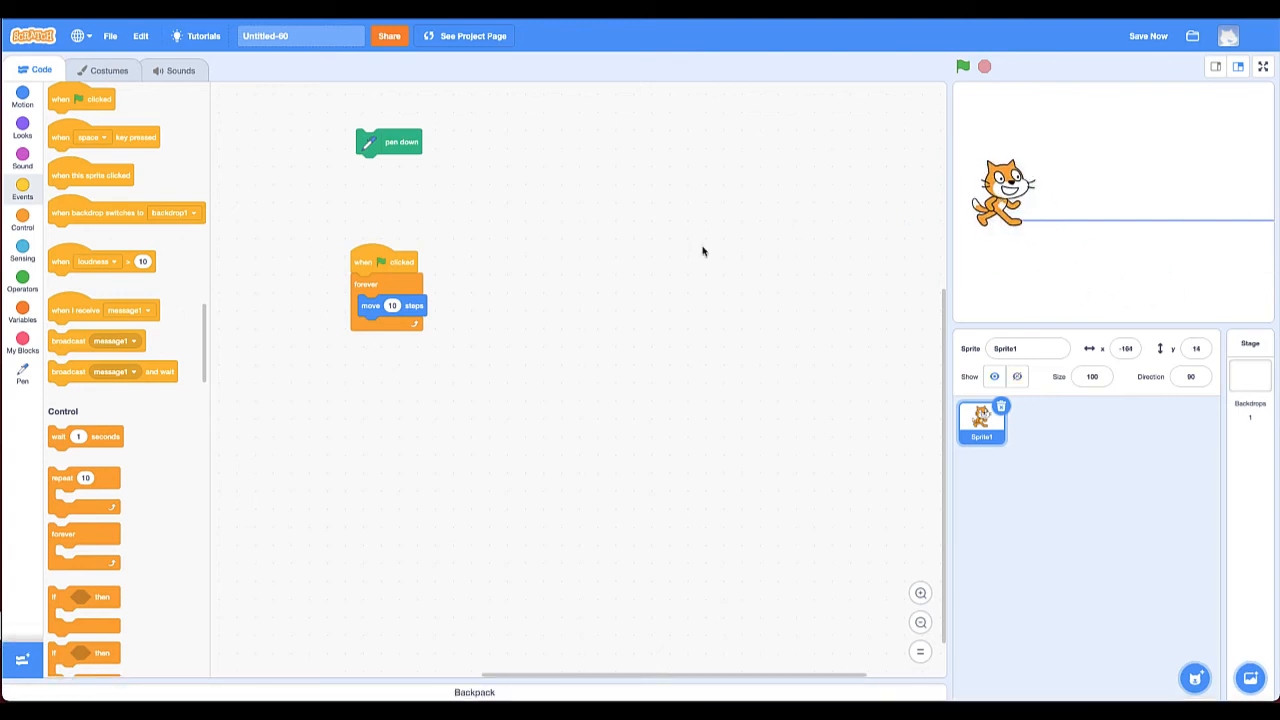
left_click(22, 372)
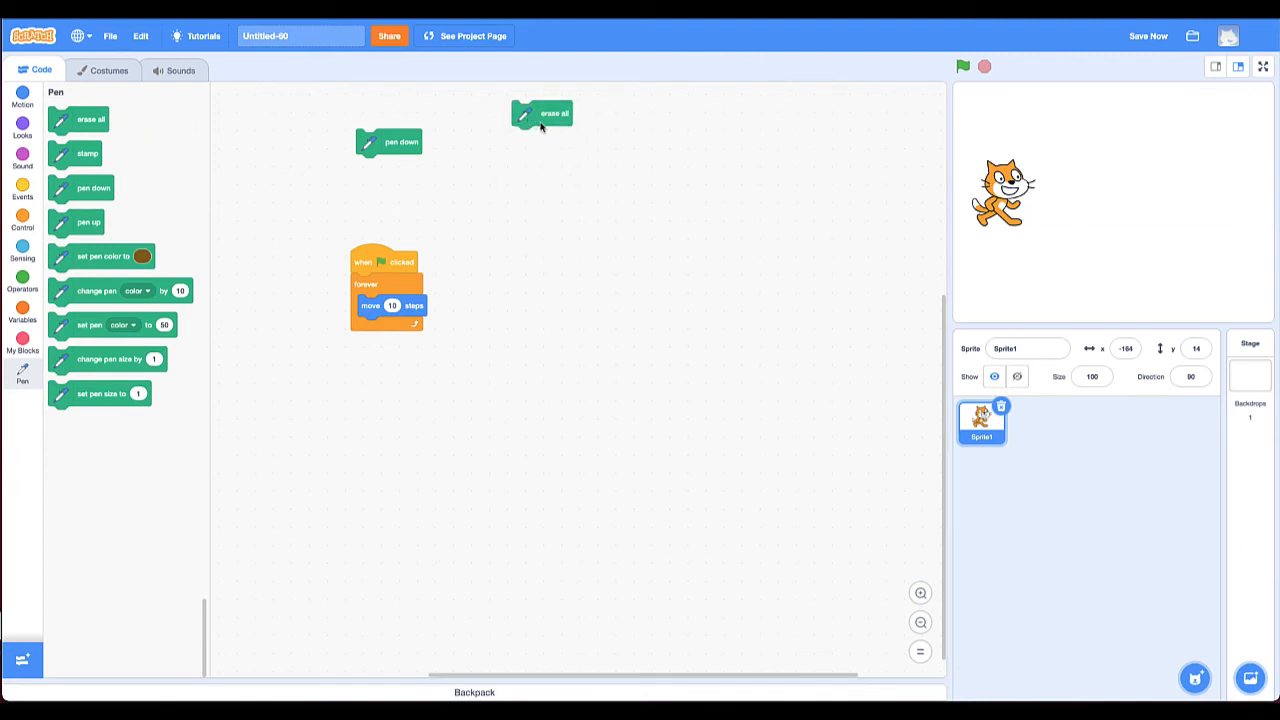
mouse_move(829, 237)
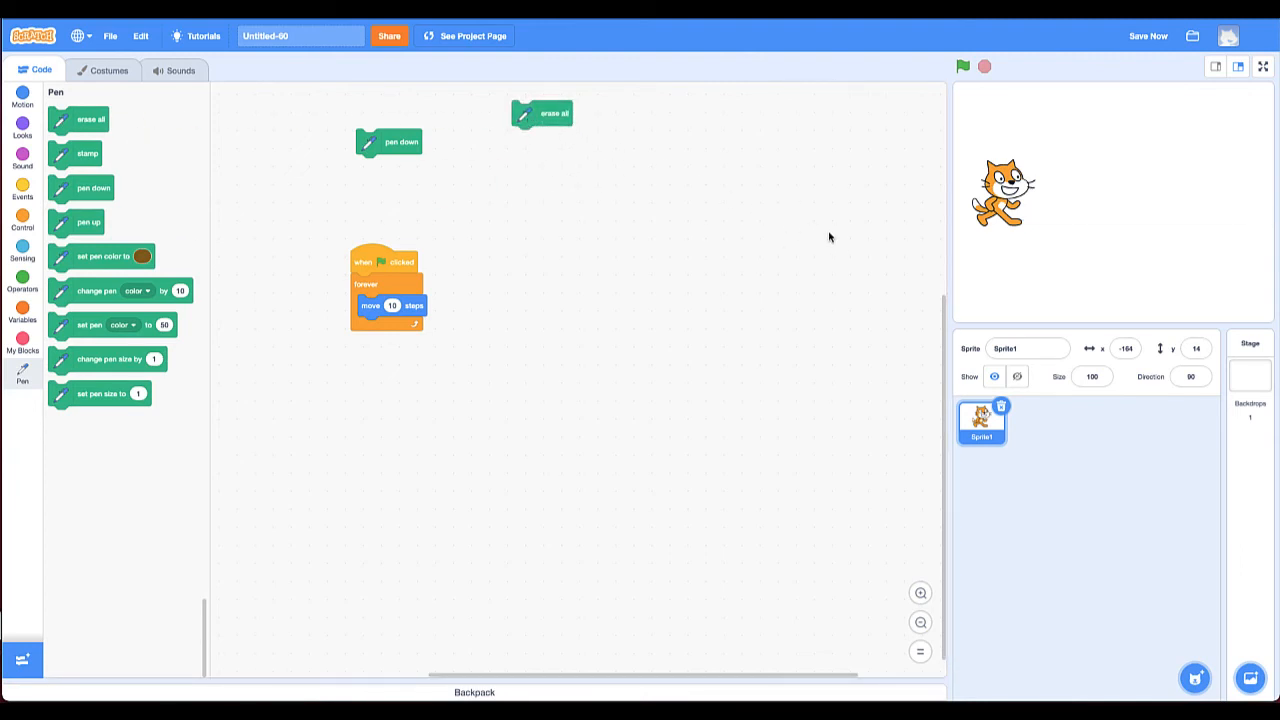
mouse_move(70, 222)
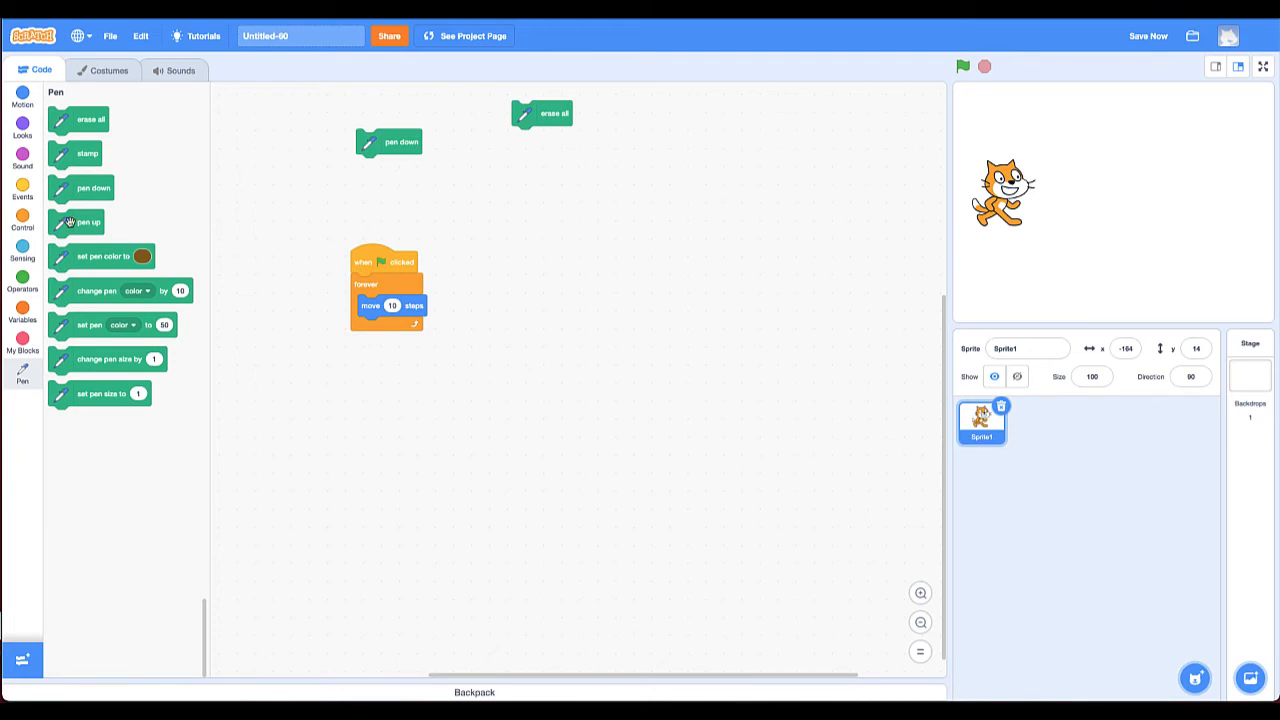
left_click_drag(88, 222, 550, 191)
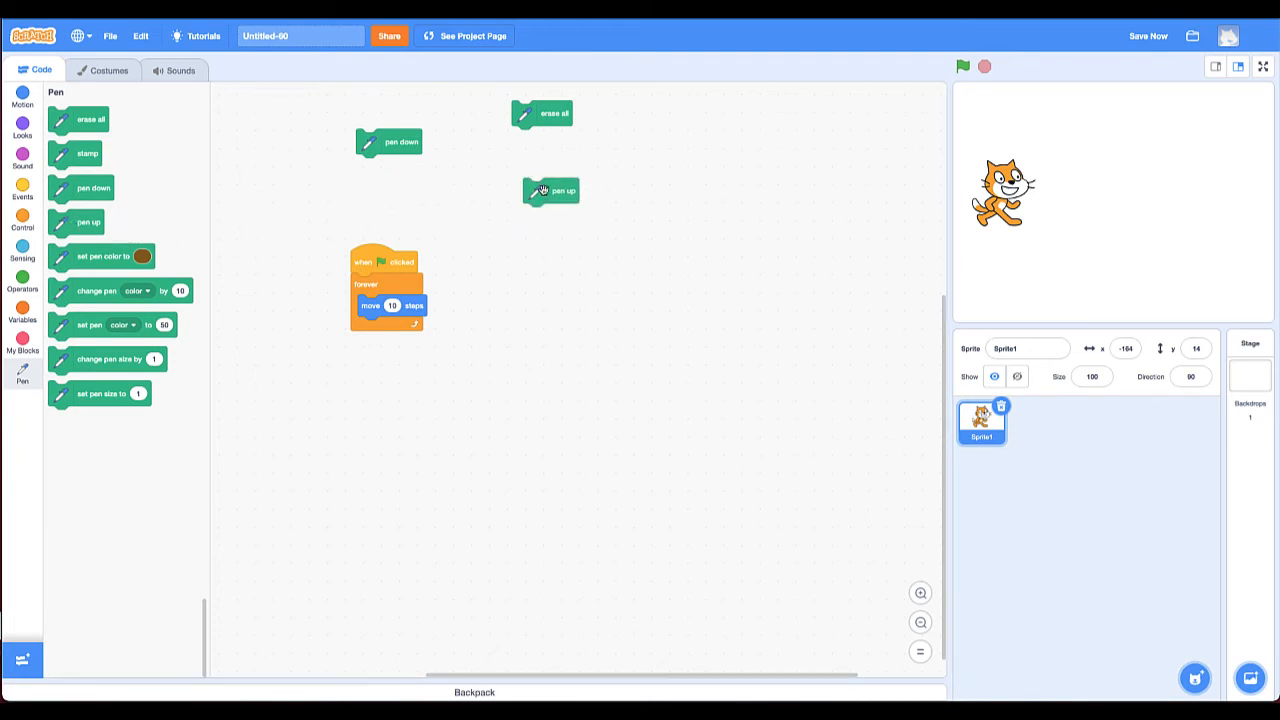
mouse_move(544, 191)
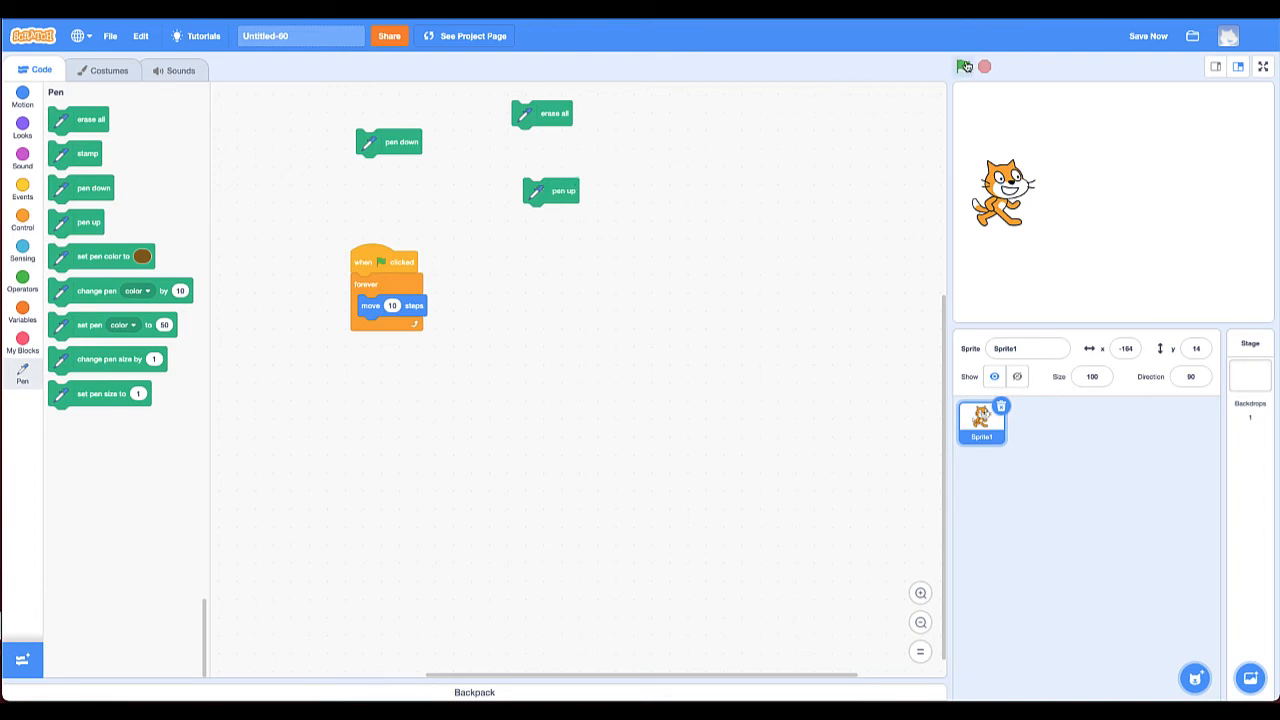
Run the script again and stop it after it draws a straight line
left_click(963, 66)
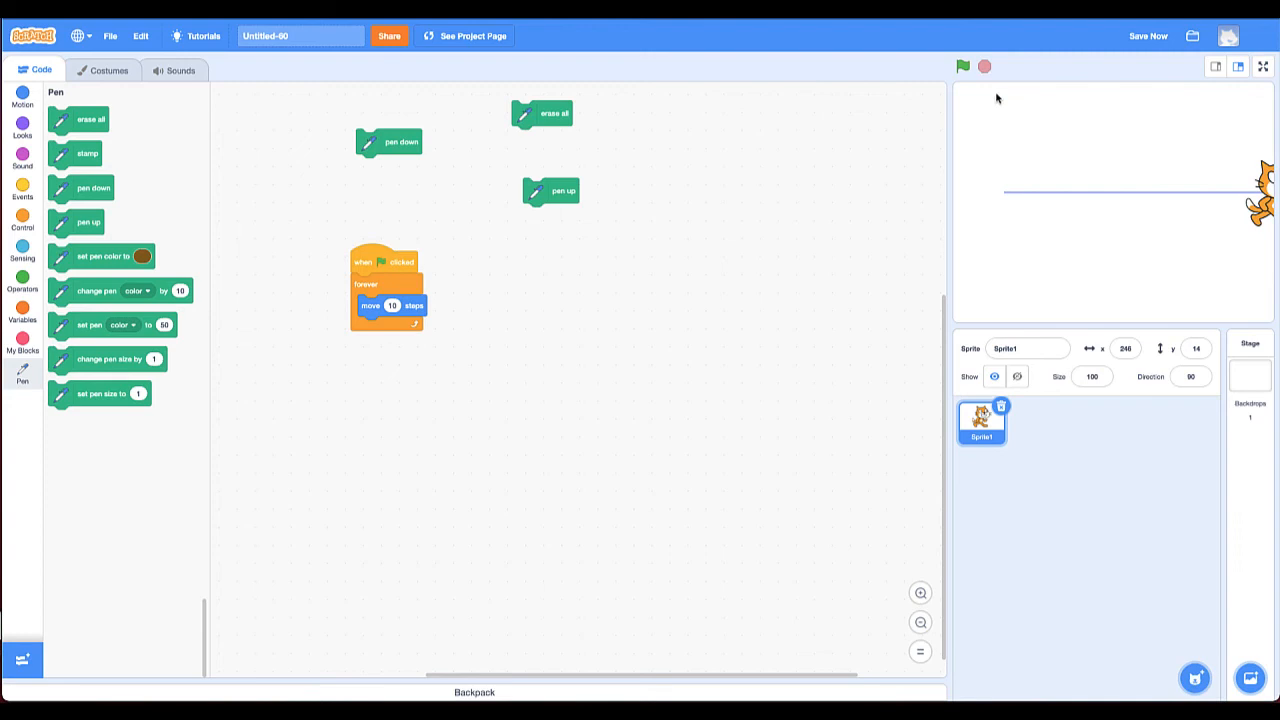
mouse_move(1247, 207)
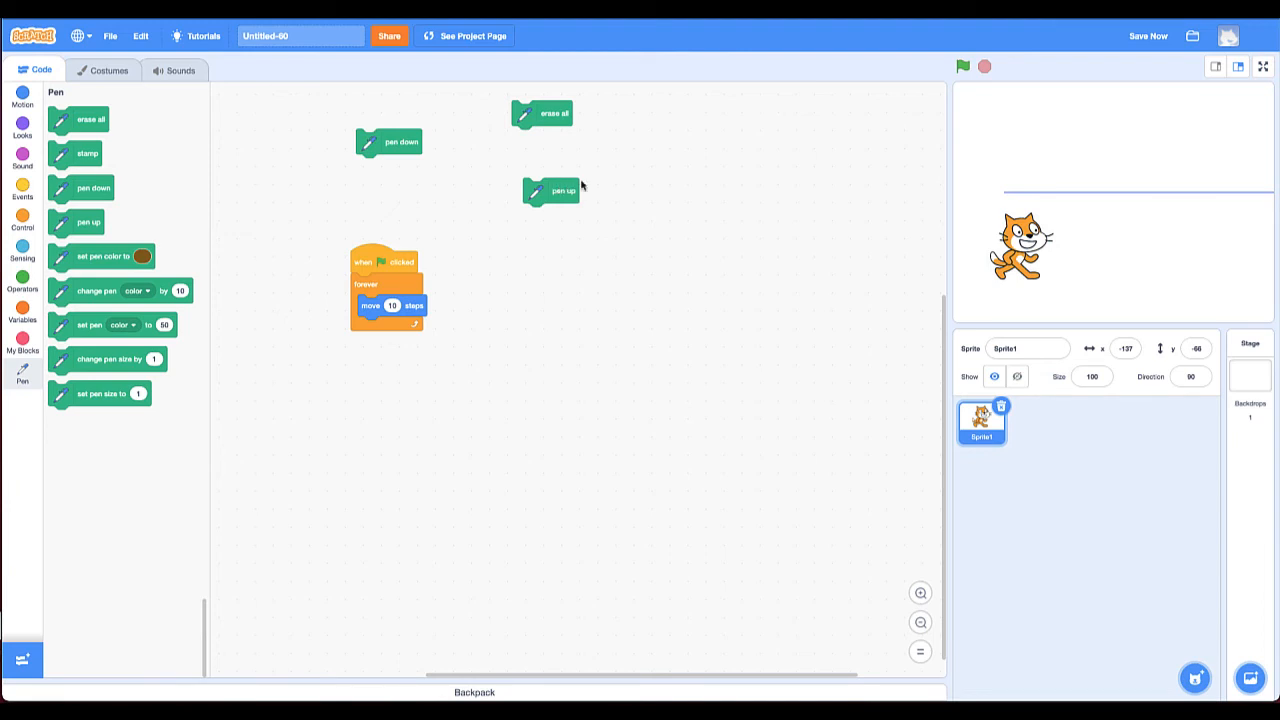
left_click(962, 66)
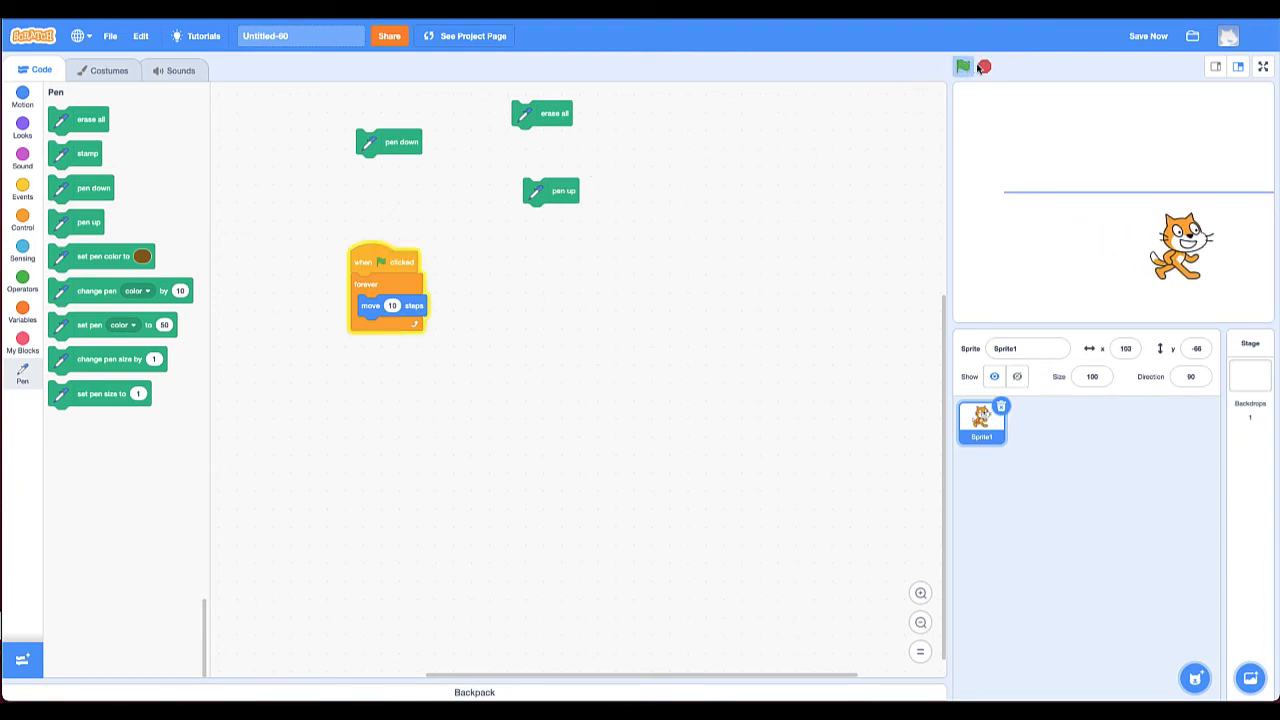
left_click(962, 66)
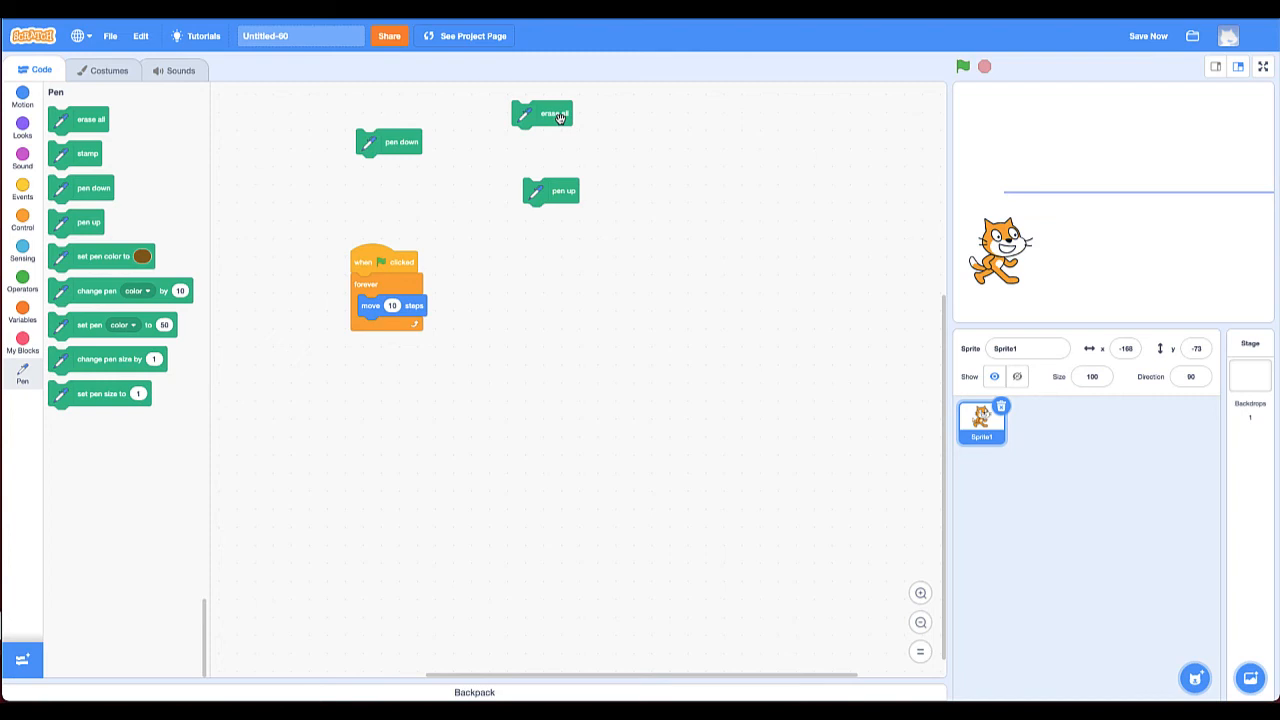
mouse_move(560, 205)
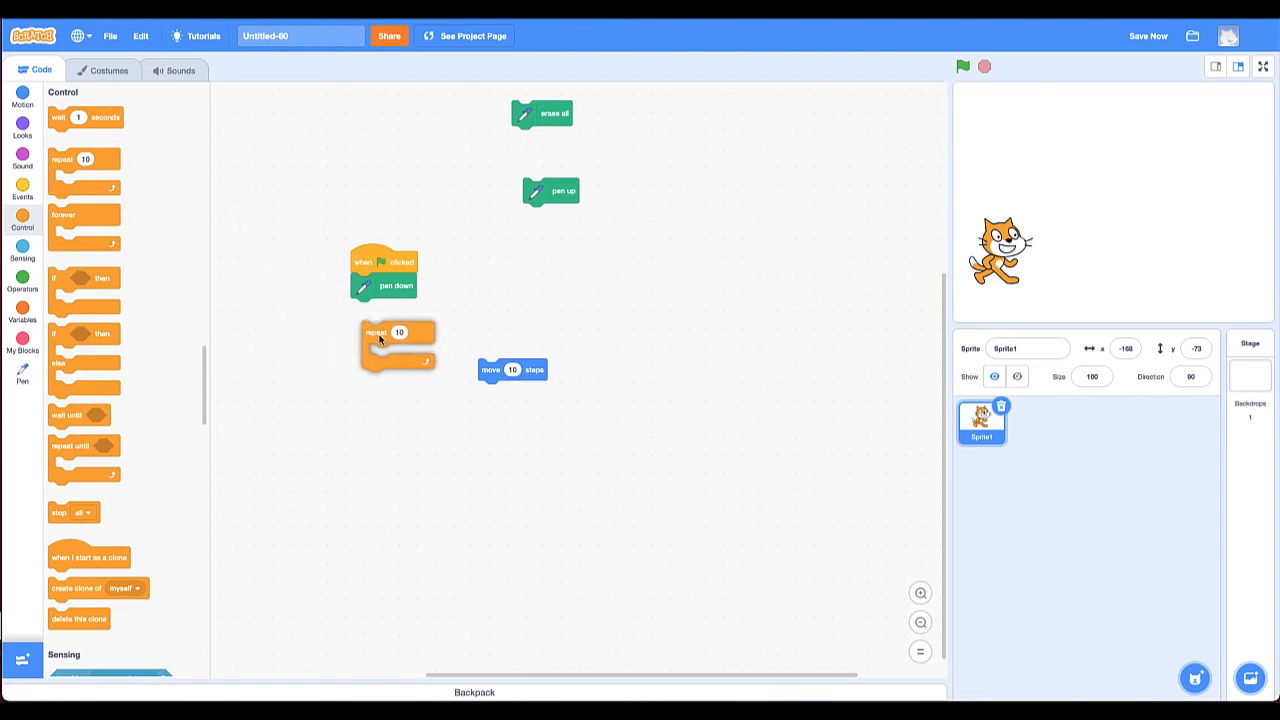
Attach a repeat loop below pen down and pen up below the loop
left_click_drag(512, 369, 390, 332)
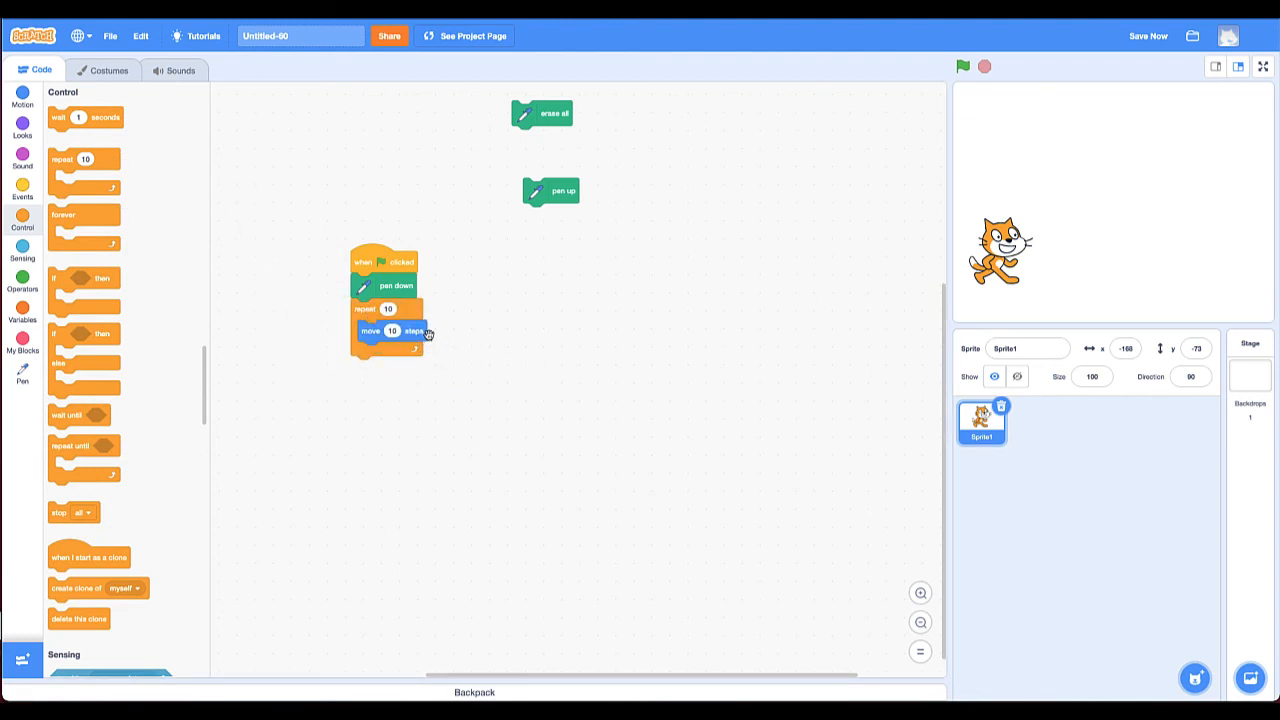
left_click(1147, 36)
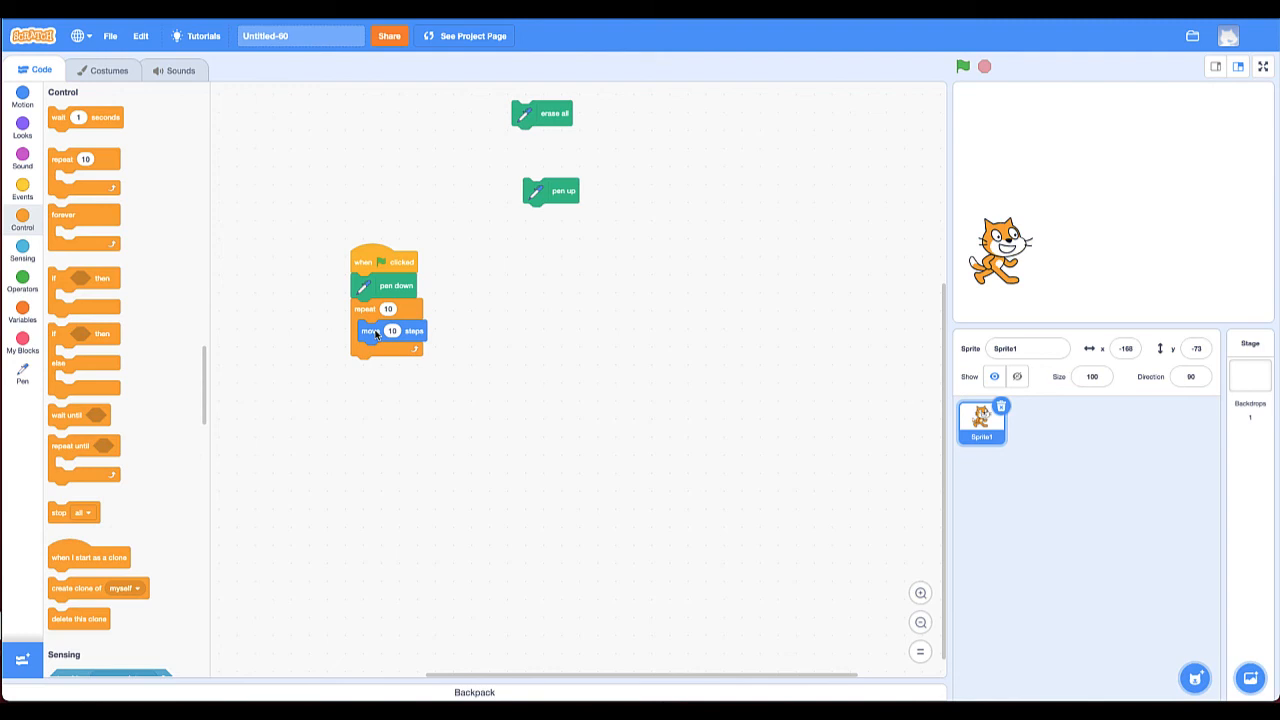
left_click_drag(563, 191, 581, 396)
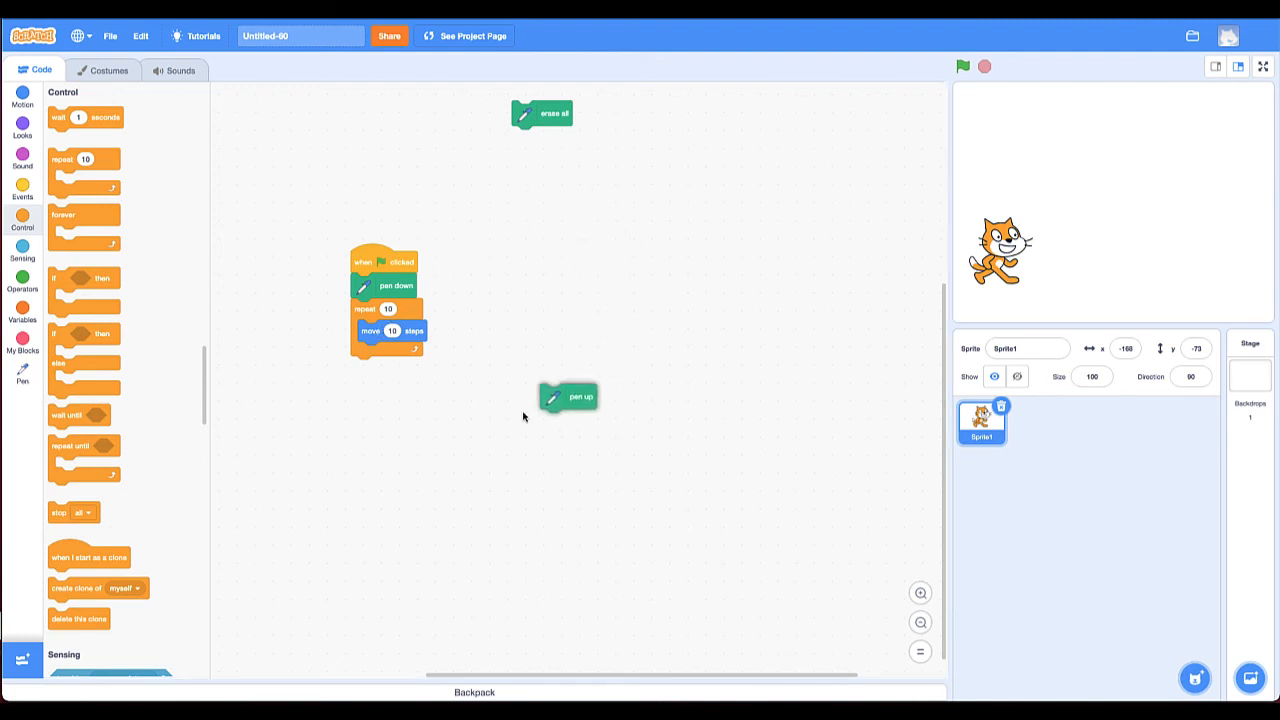
left_click_drag(568, 396, 390, 368)
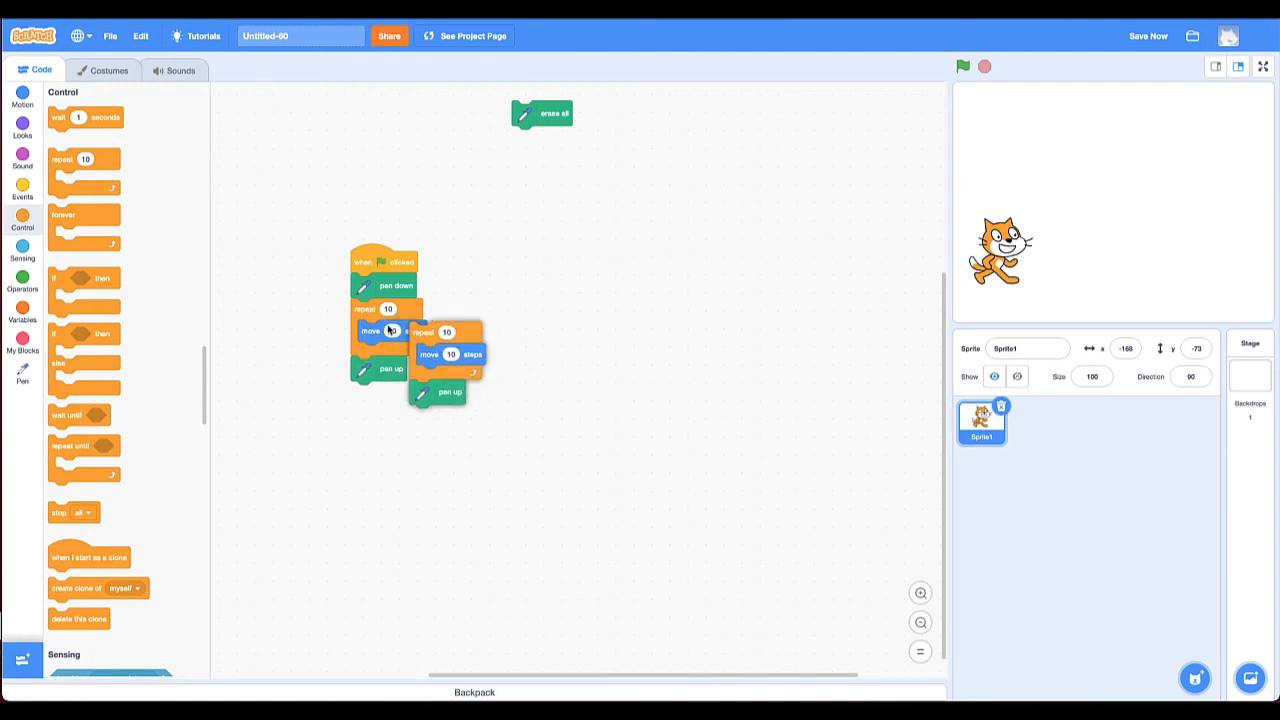
Duplicate the repeat loop, test-run, and wrap all blocks in a forever loop
left_click(962, 66)
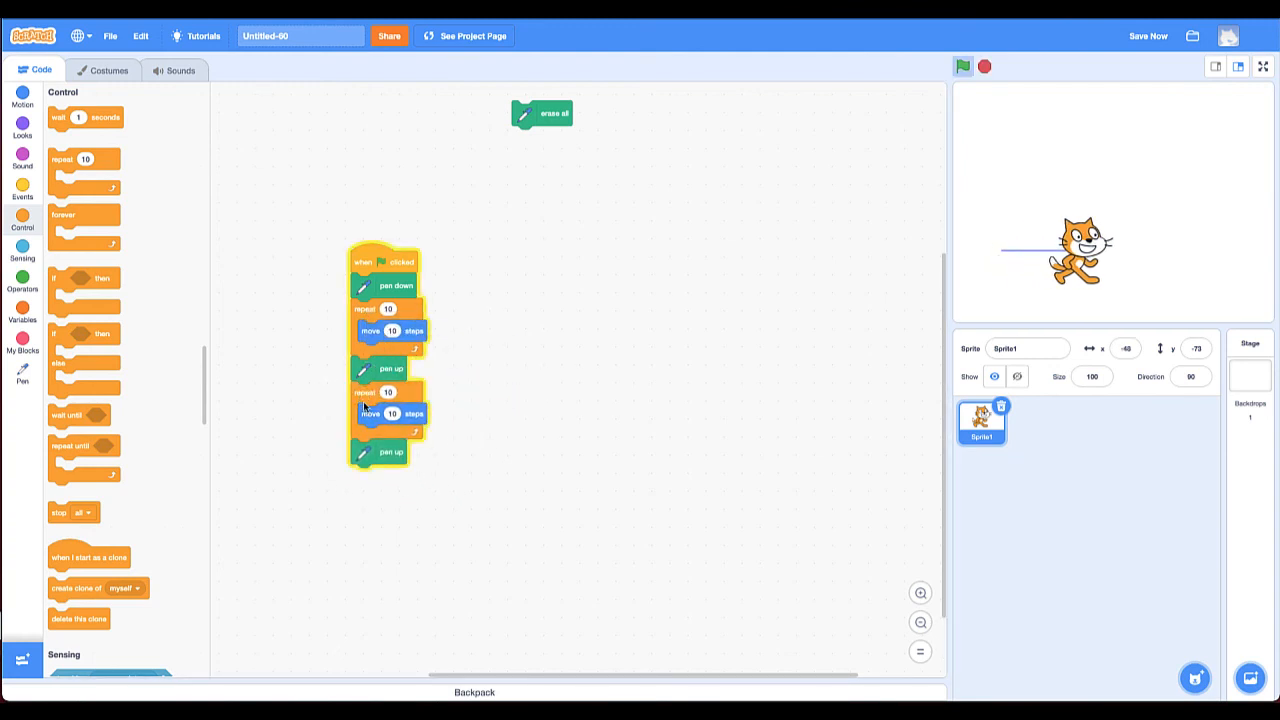
left_click(962, 66)
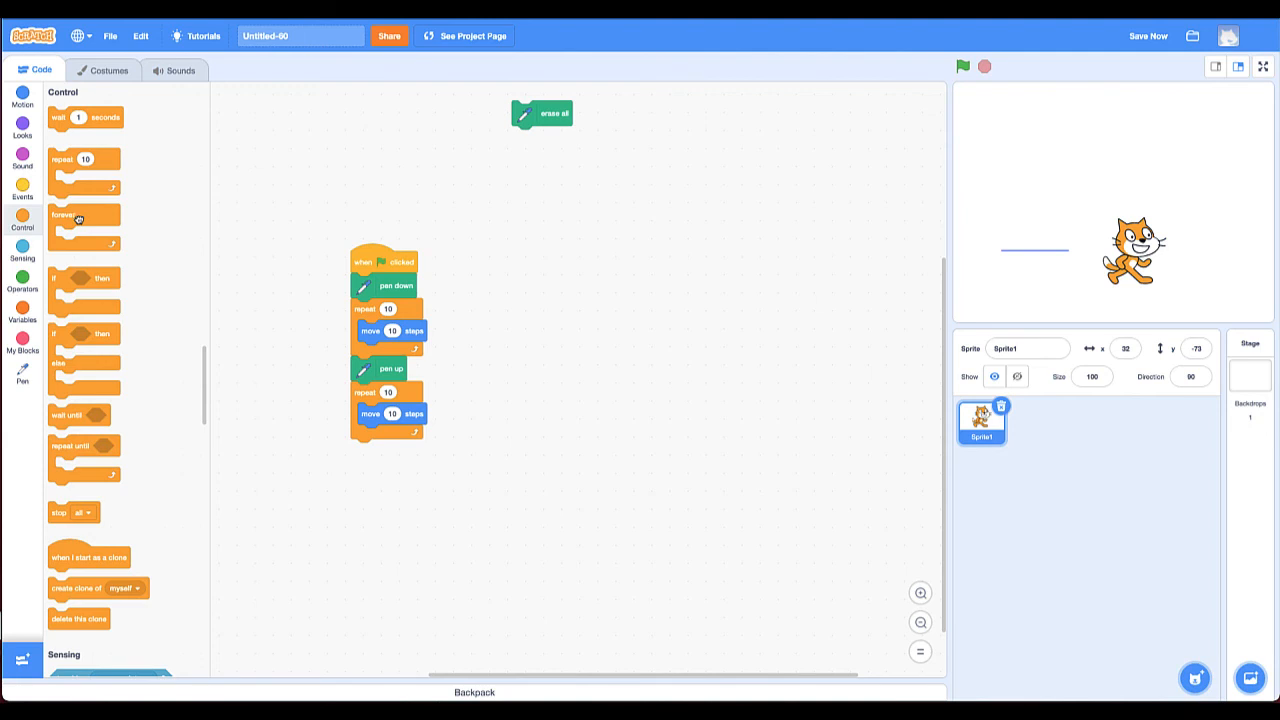
left_click_drag(84, 214, 375, 285)
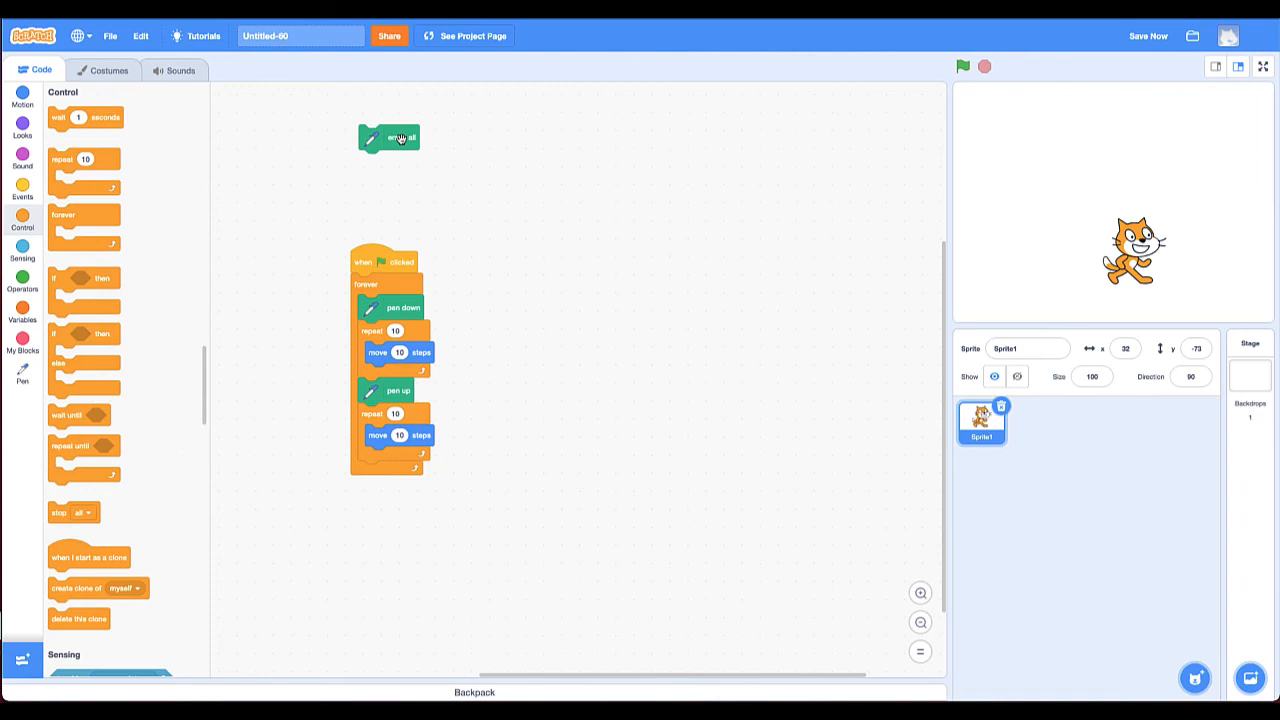
Move erase all aside, then run and stop the script to draw a dotted line
left_click_drag(1133, 250, 985, 215)
type("5")
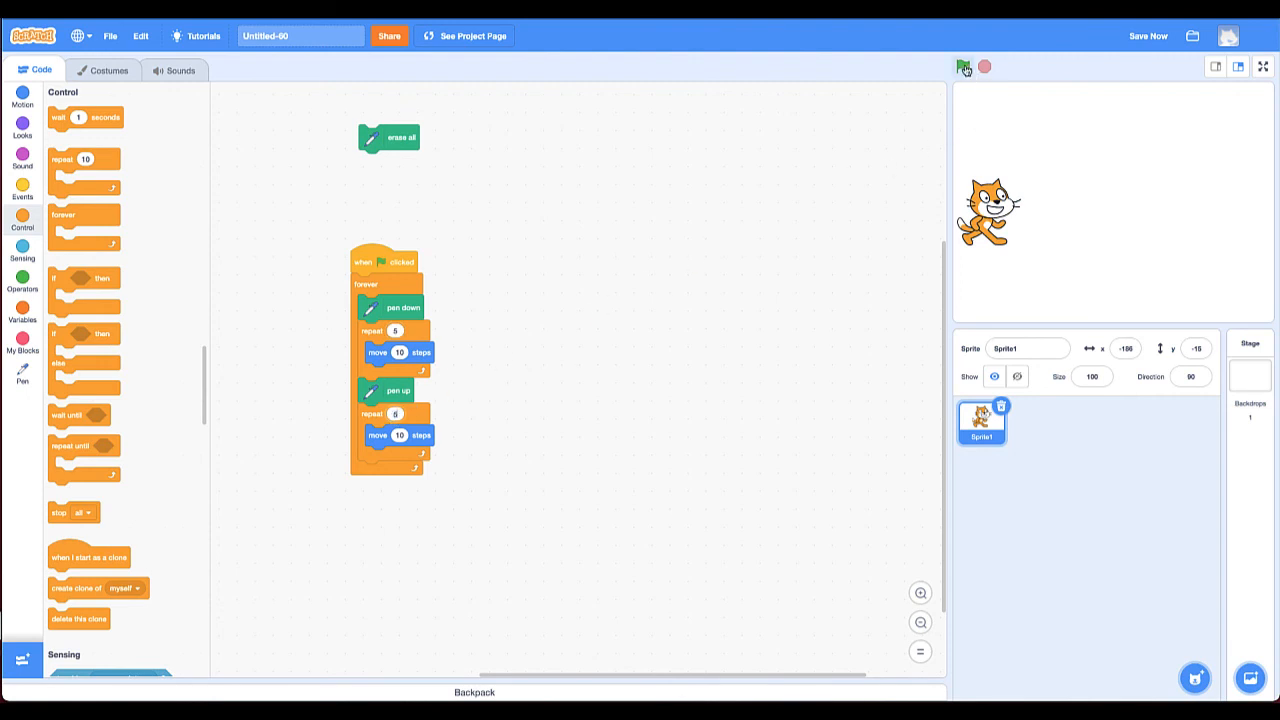
left_click(963, 66)
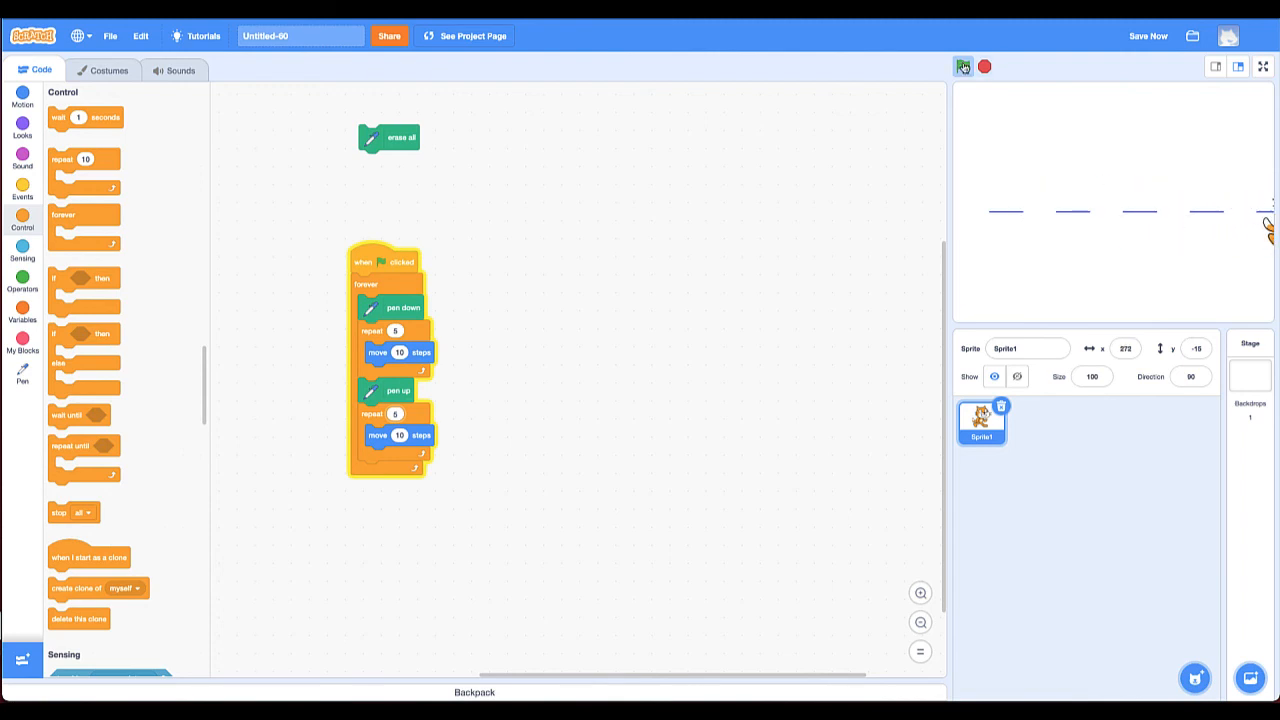
left_click(963, 66)
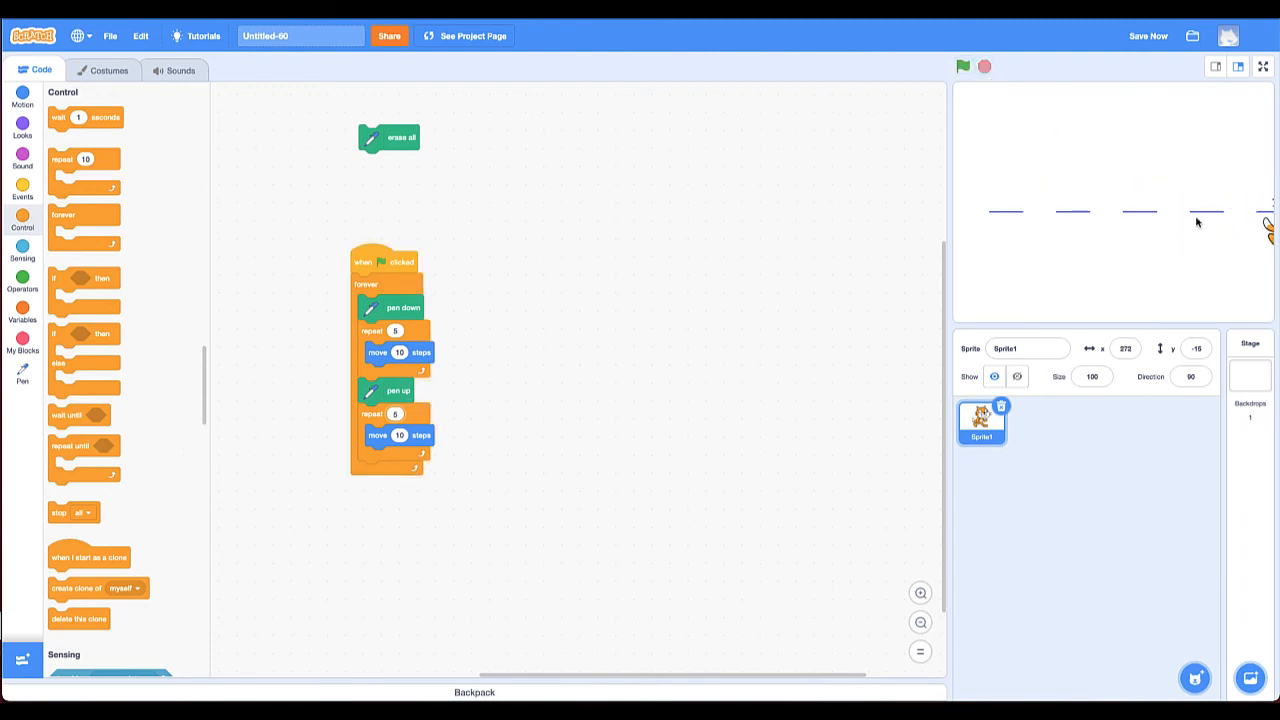